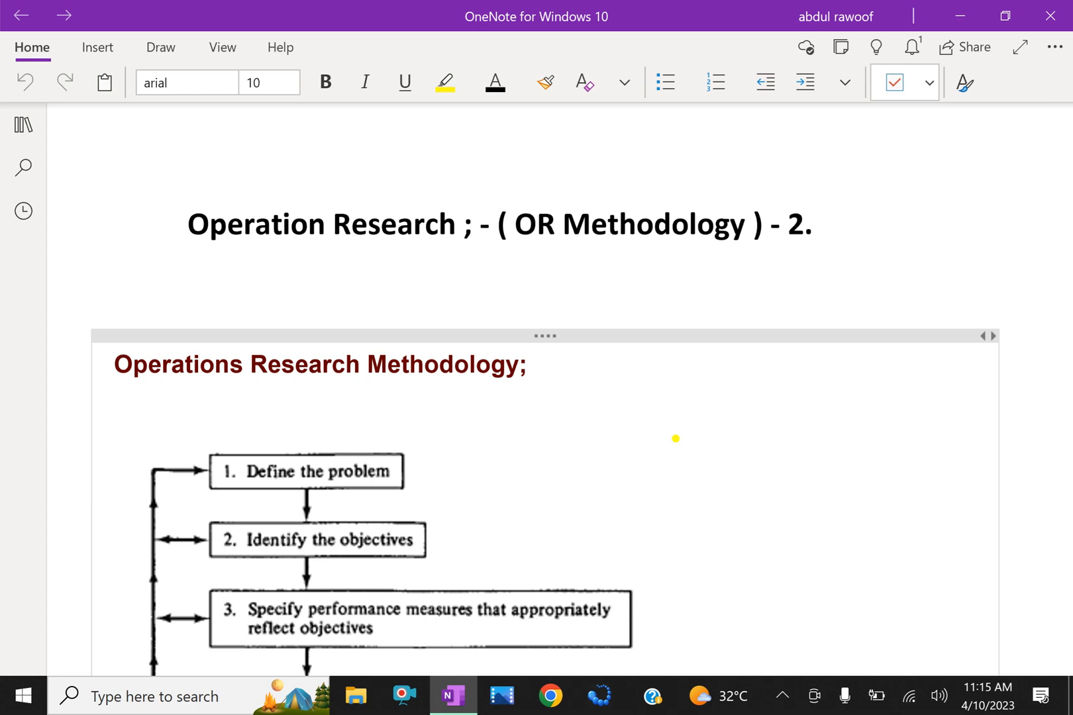
scroll(down, 3)
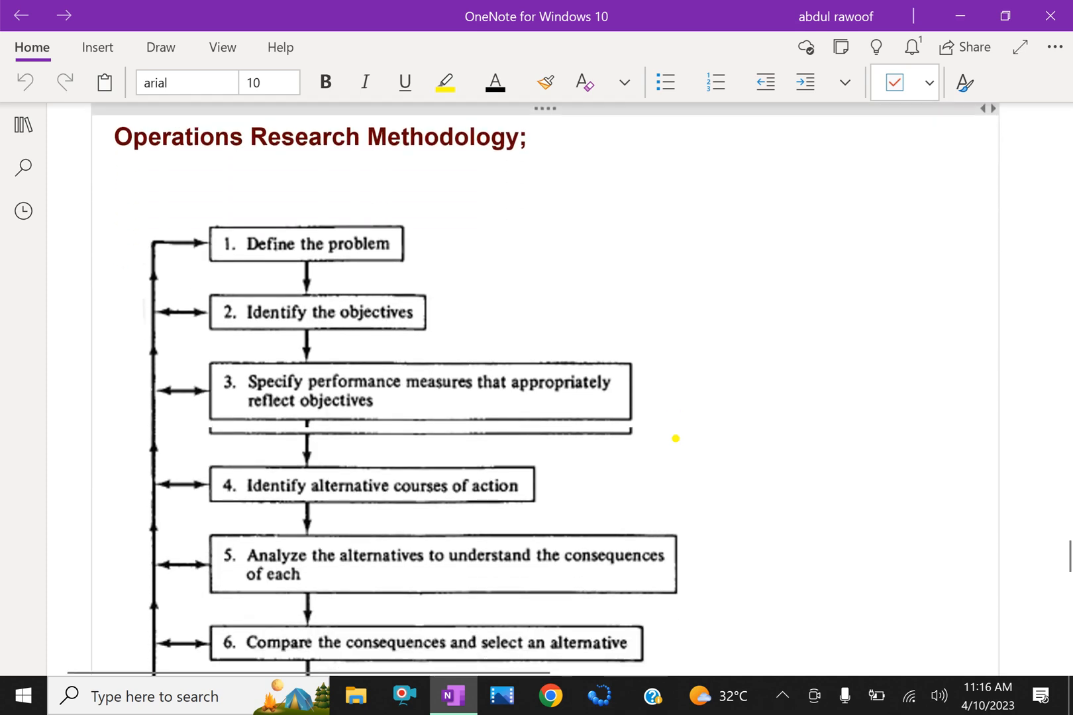
scroll(down, 3)
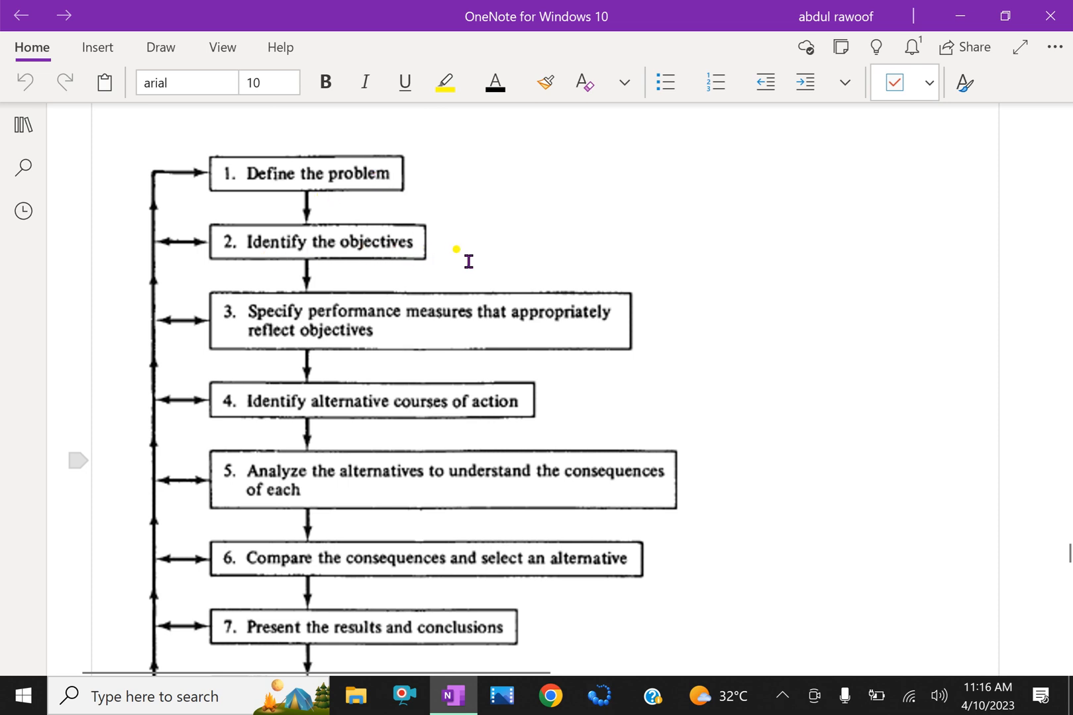
mouse_move(402, 335)
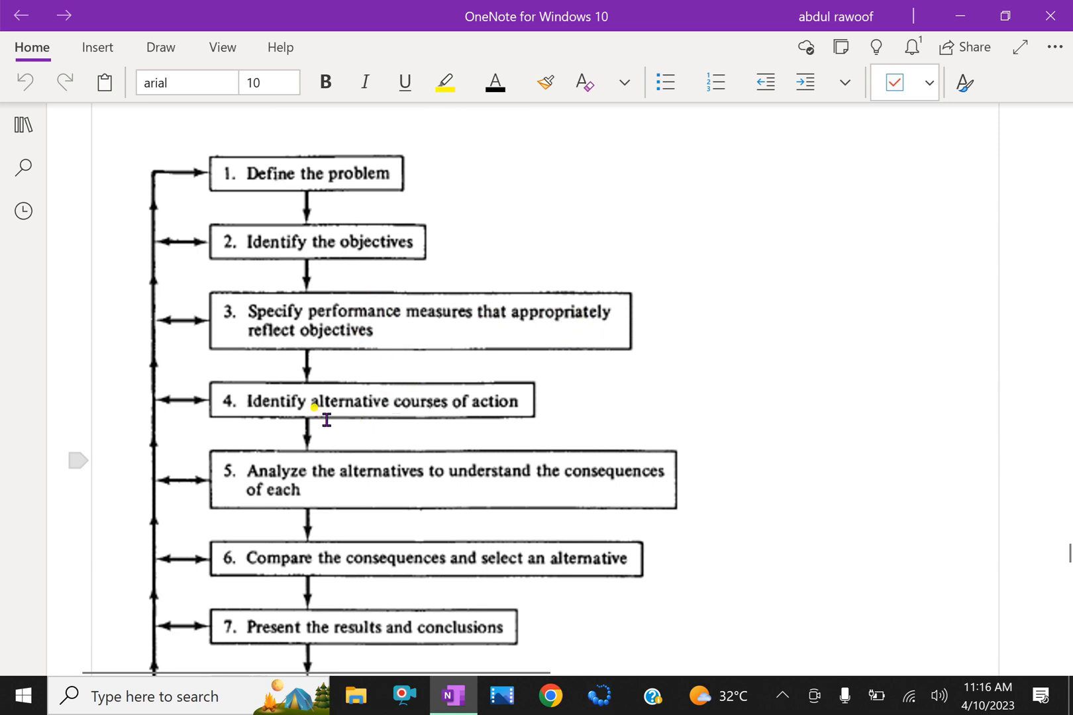
mouse_move(386, 424)
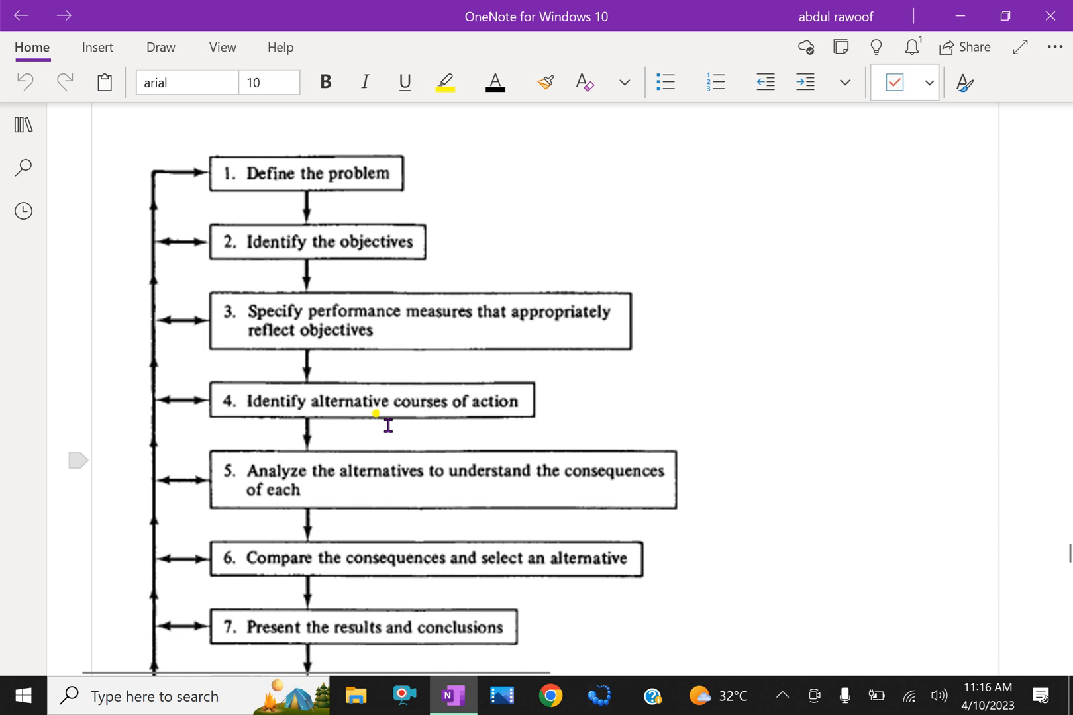
mouse_move(544, 424)
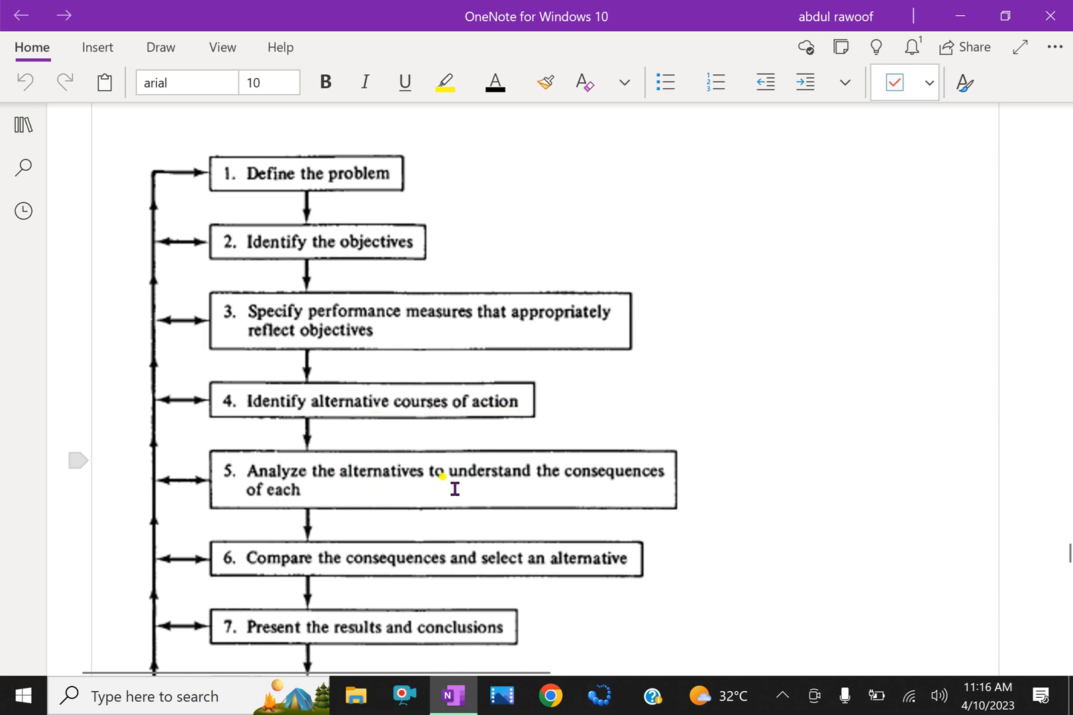
mouse_move(353, 546)
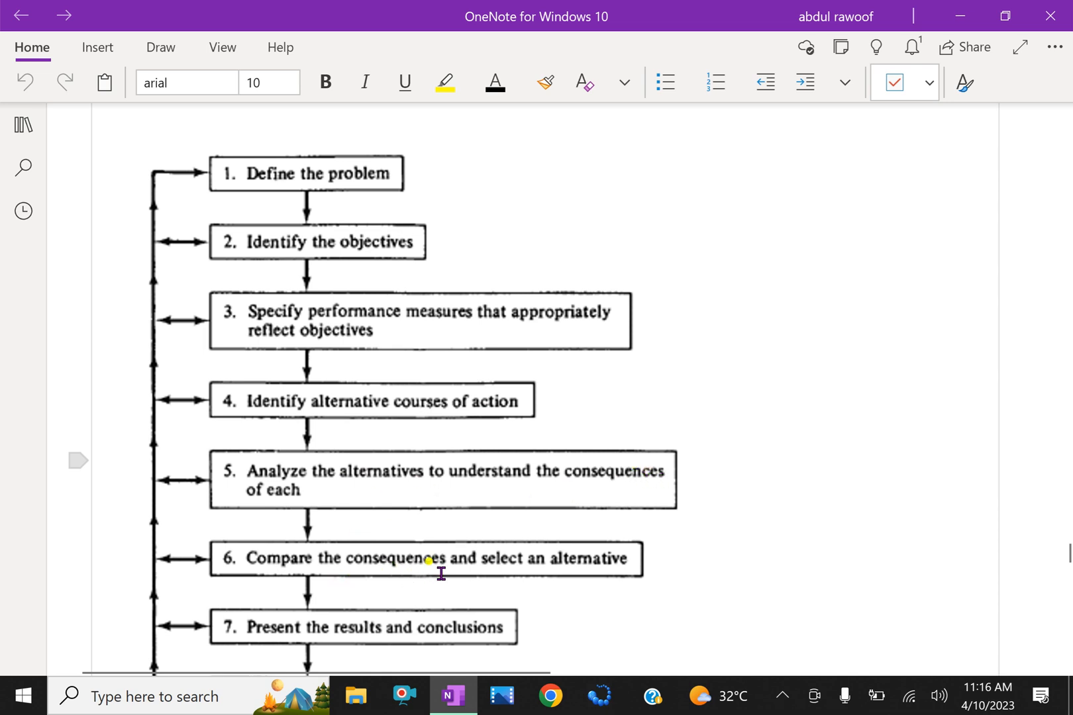
mouse_move(620, 578)
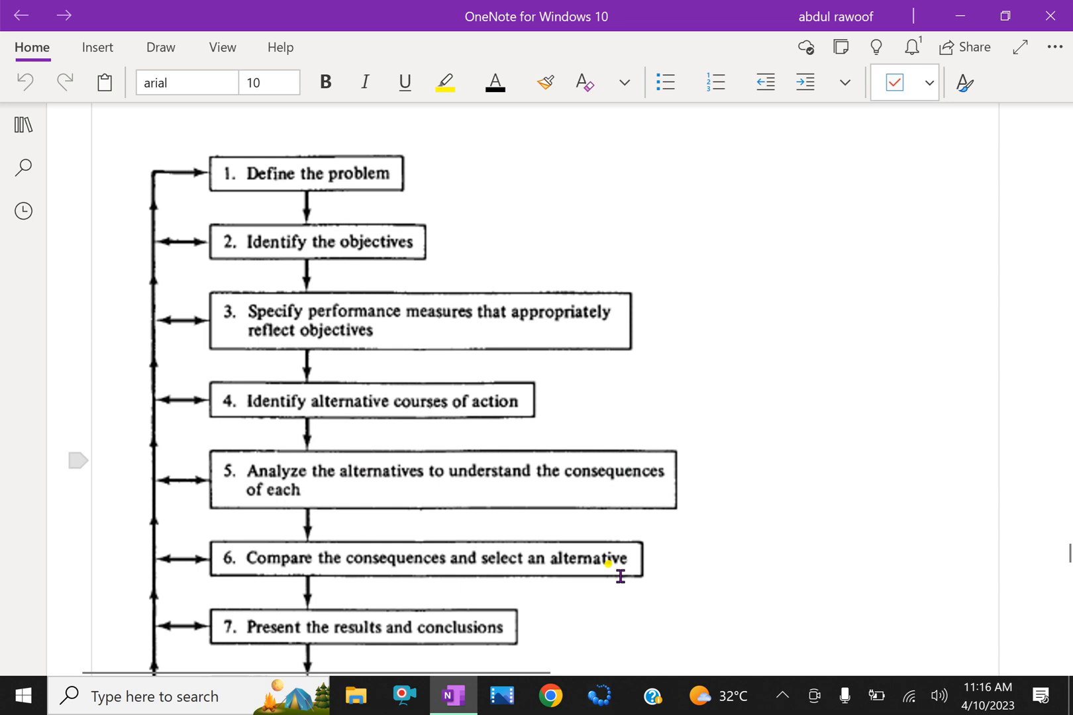
mouse_move(408, 680)
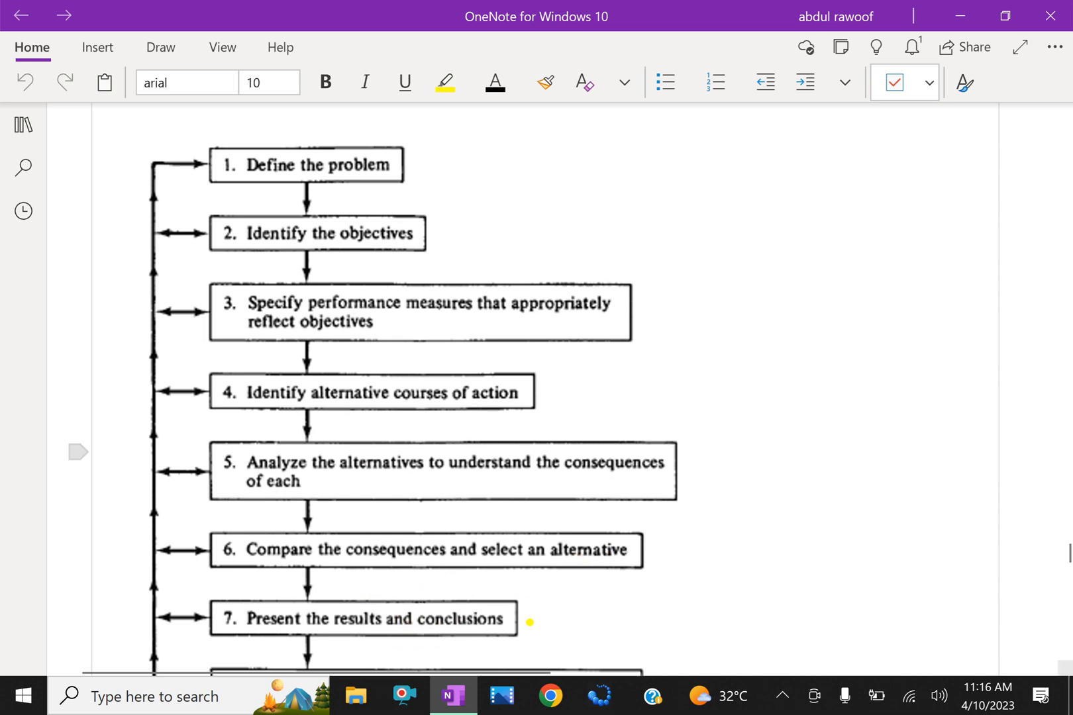
scroll(down, 3)
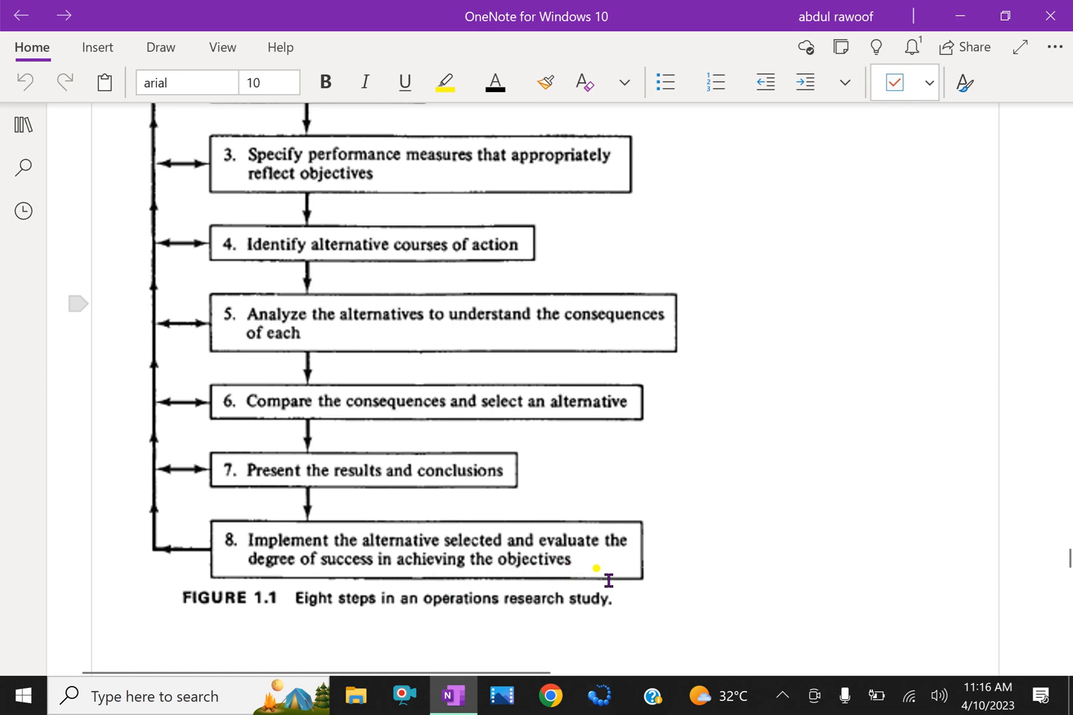
scroll(down, 3)
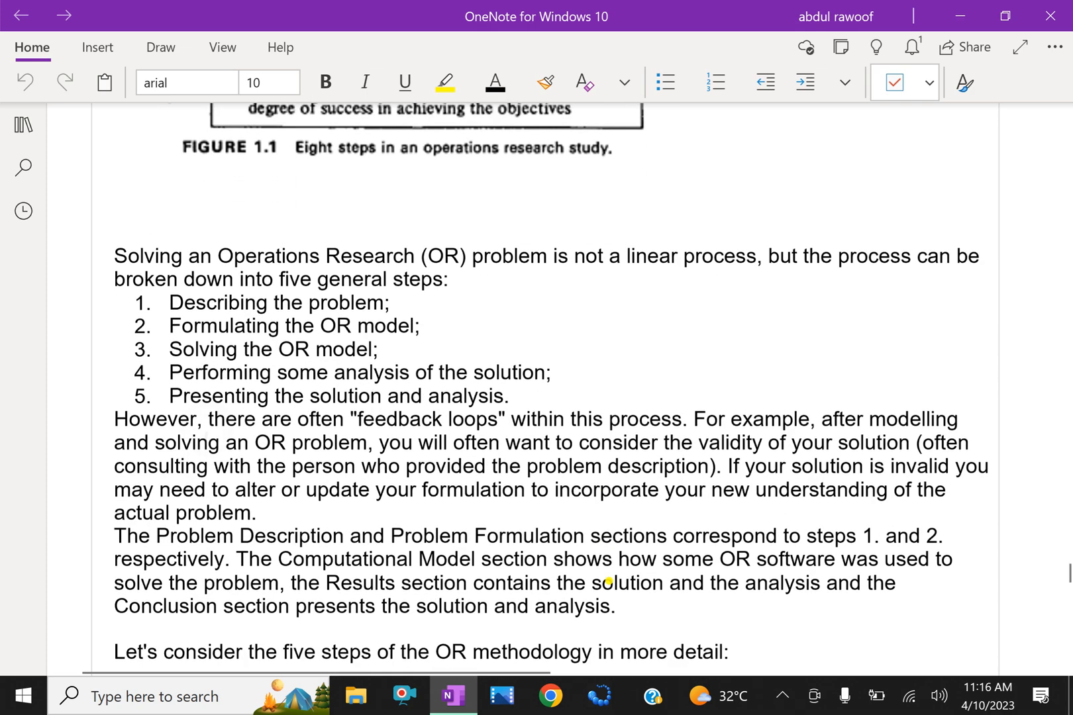
scroll(down, 3)
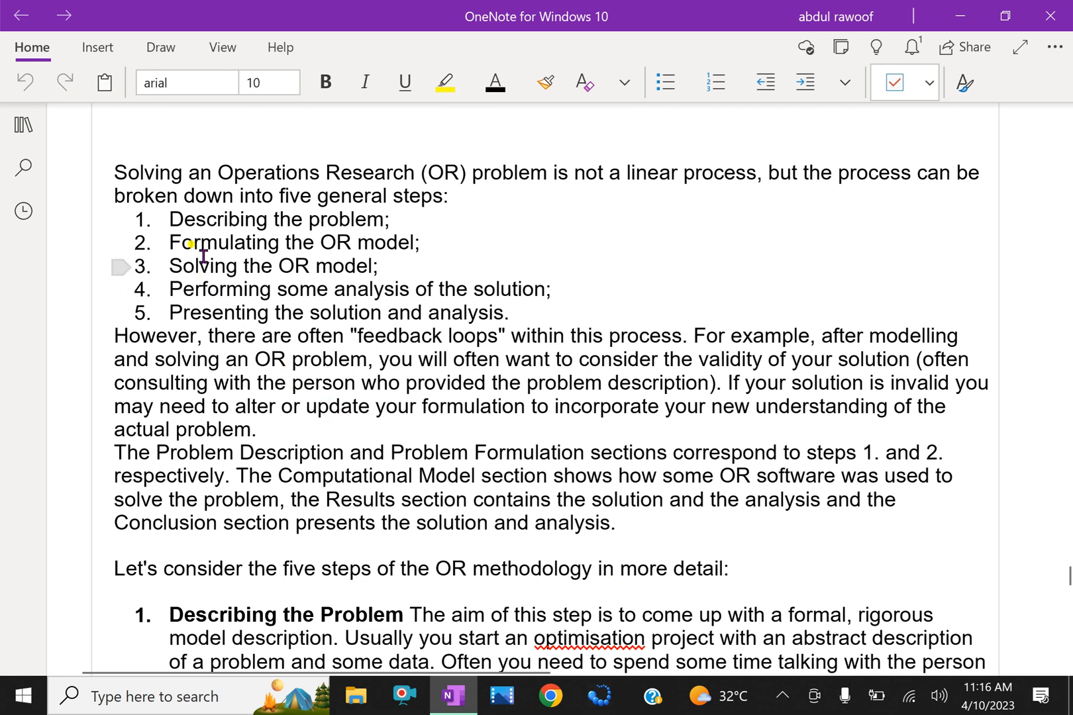
mouse_move(588, 209)
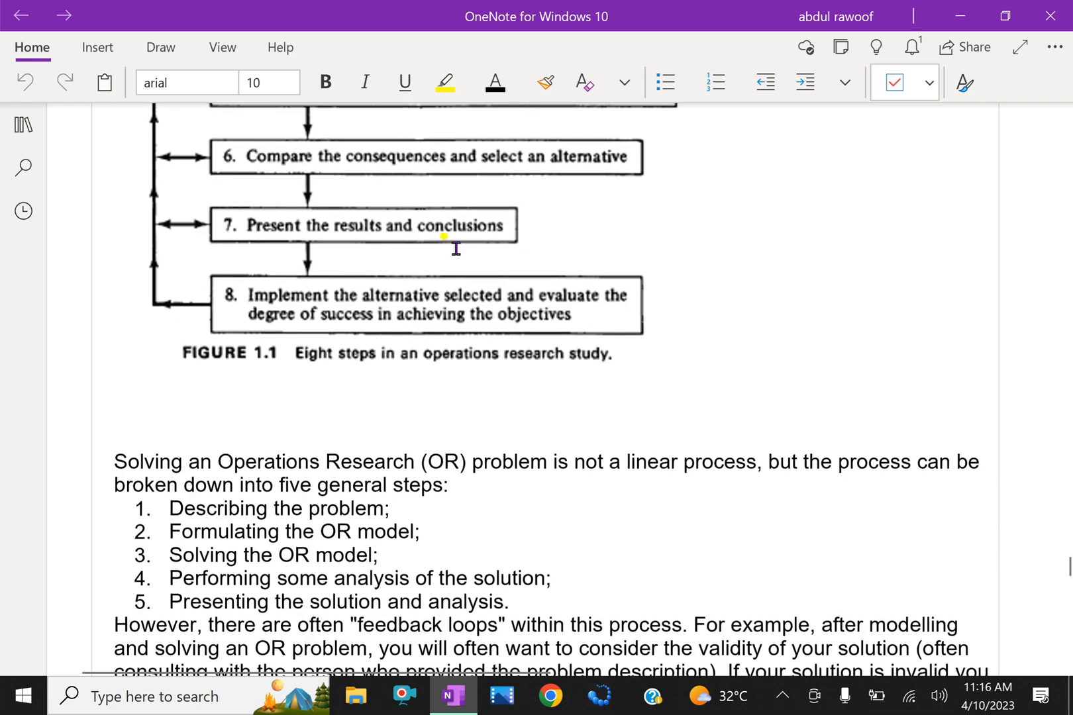
scroll(down, 3)
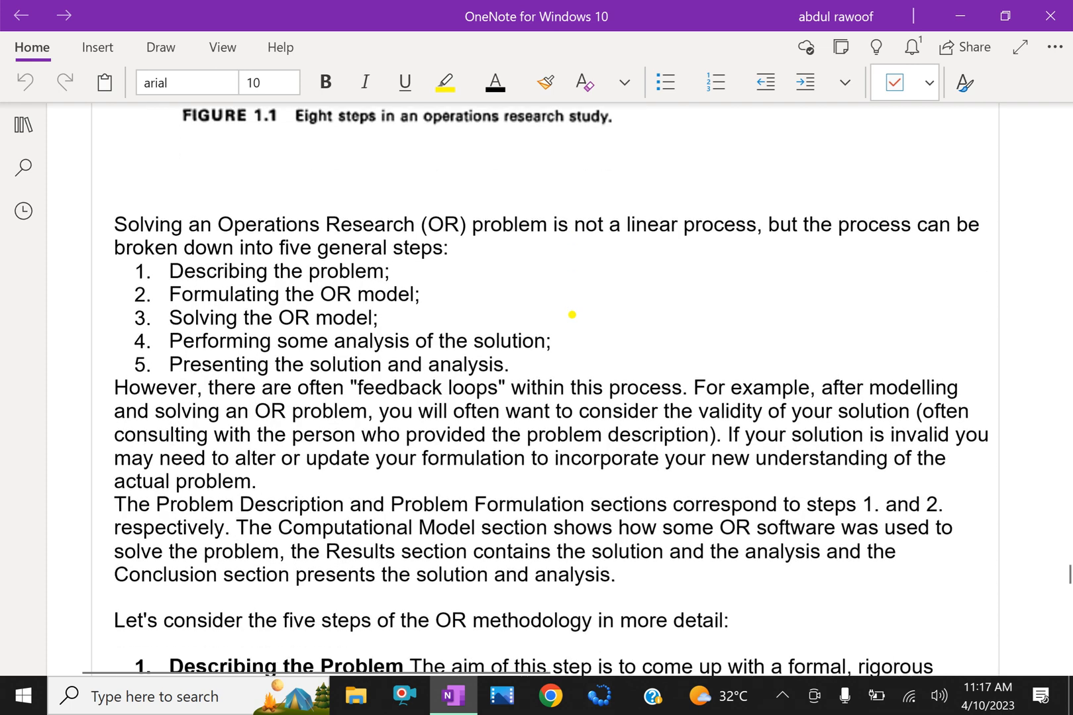
scroll(down, 3)
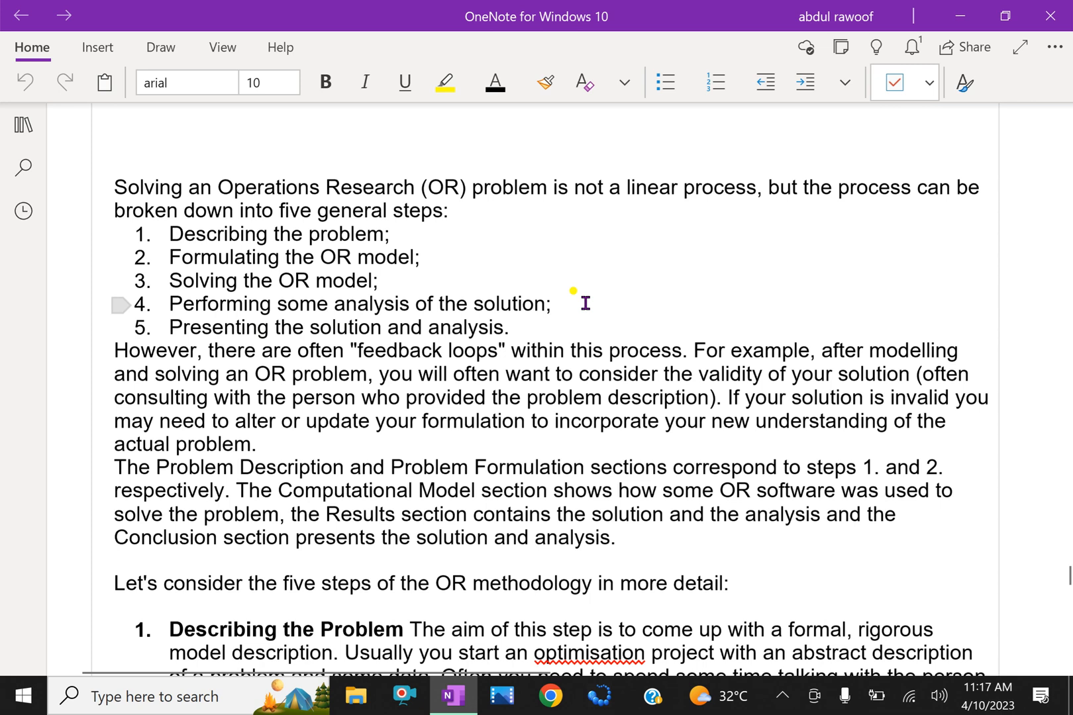
scroll(down, 3)
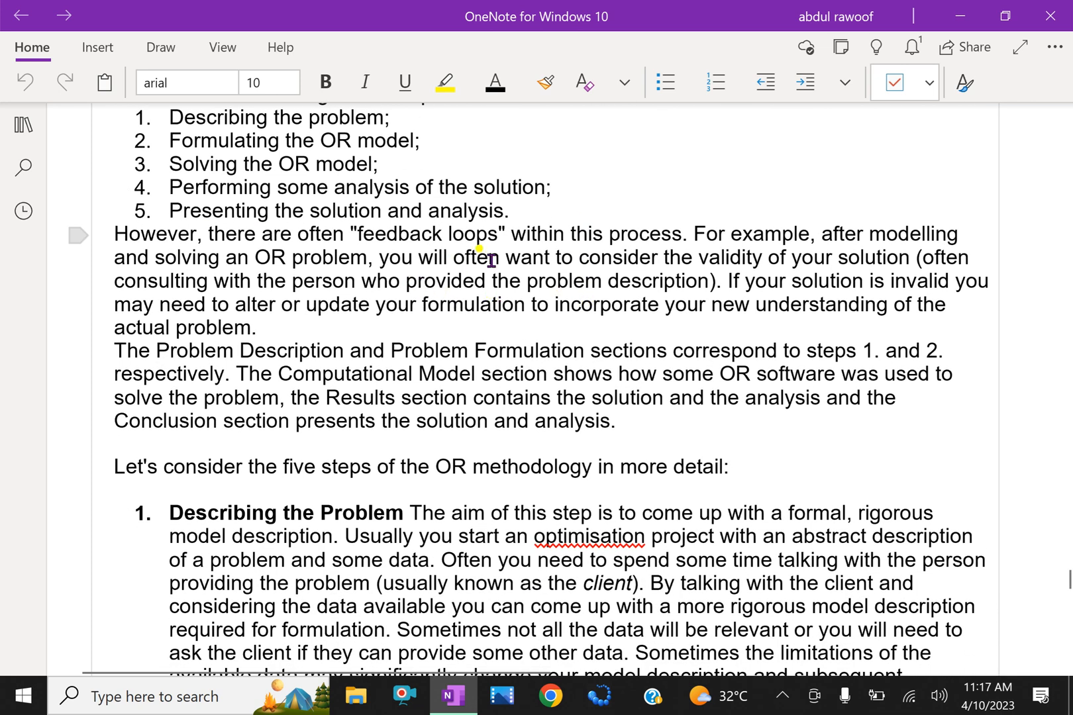
mouse_move(808, 246)
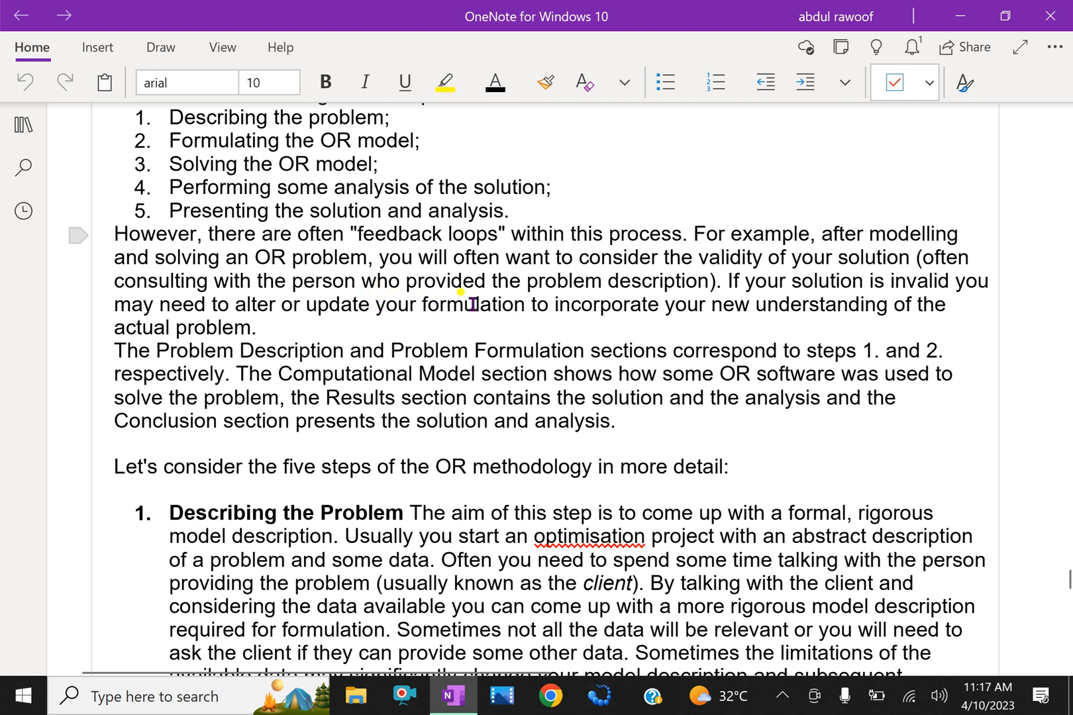
mouse_move(779, 320)
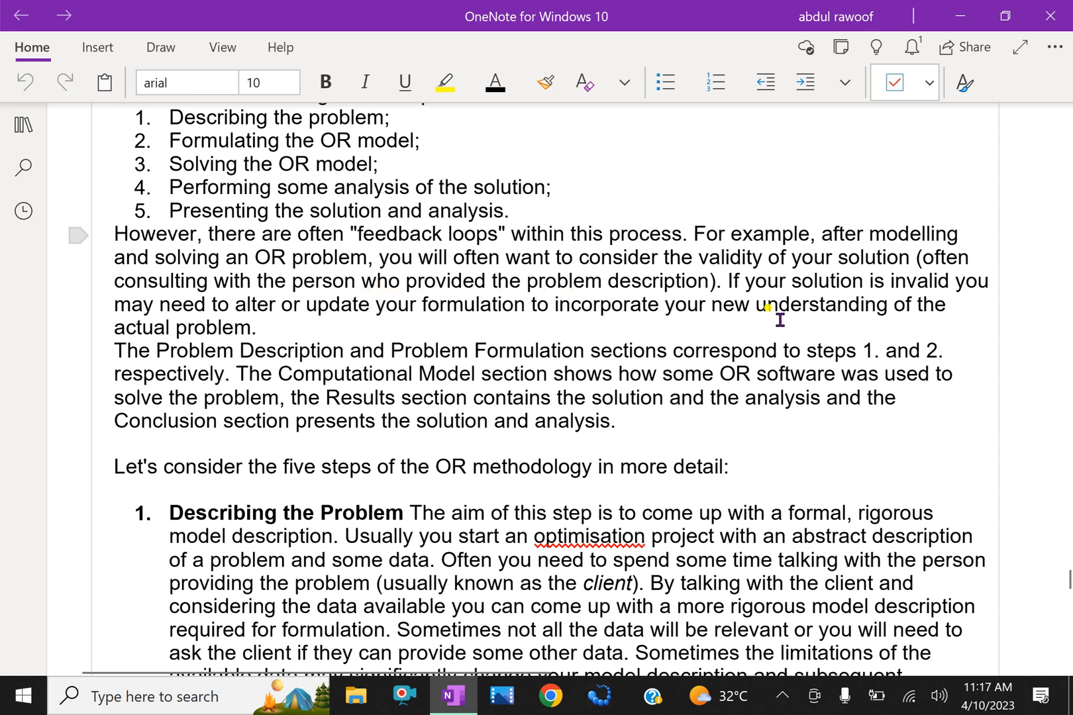
mouse_move(956, 316)
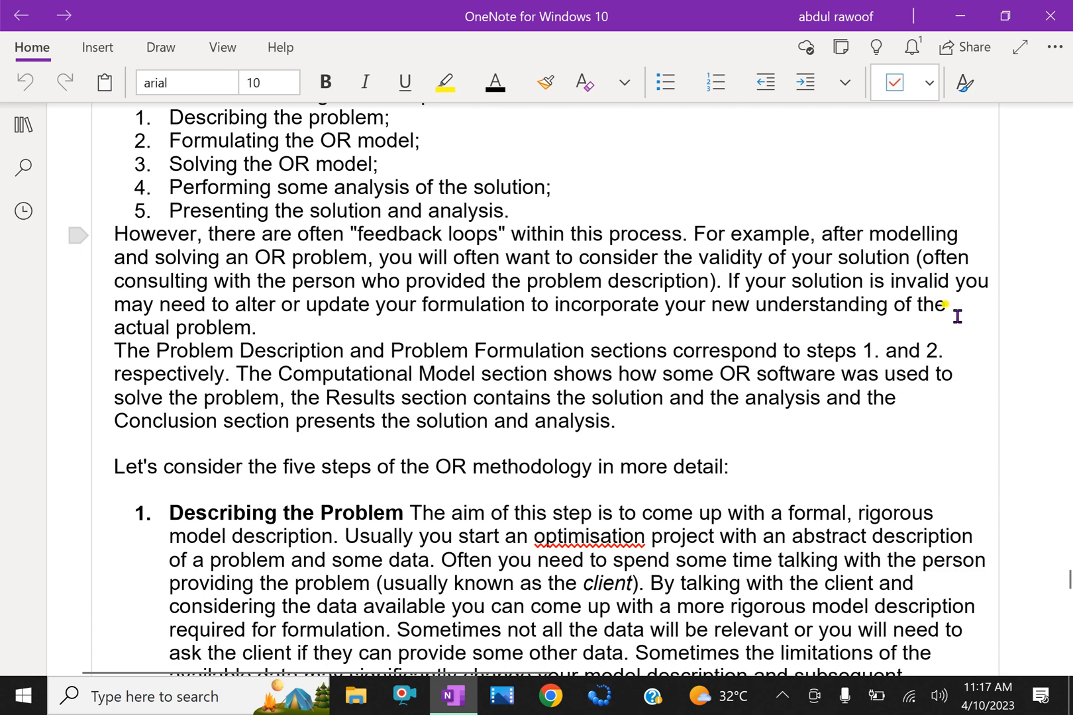
mouse_move(359, 329)
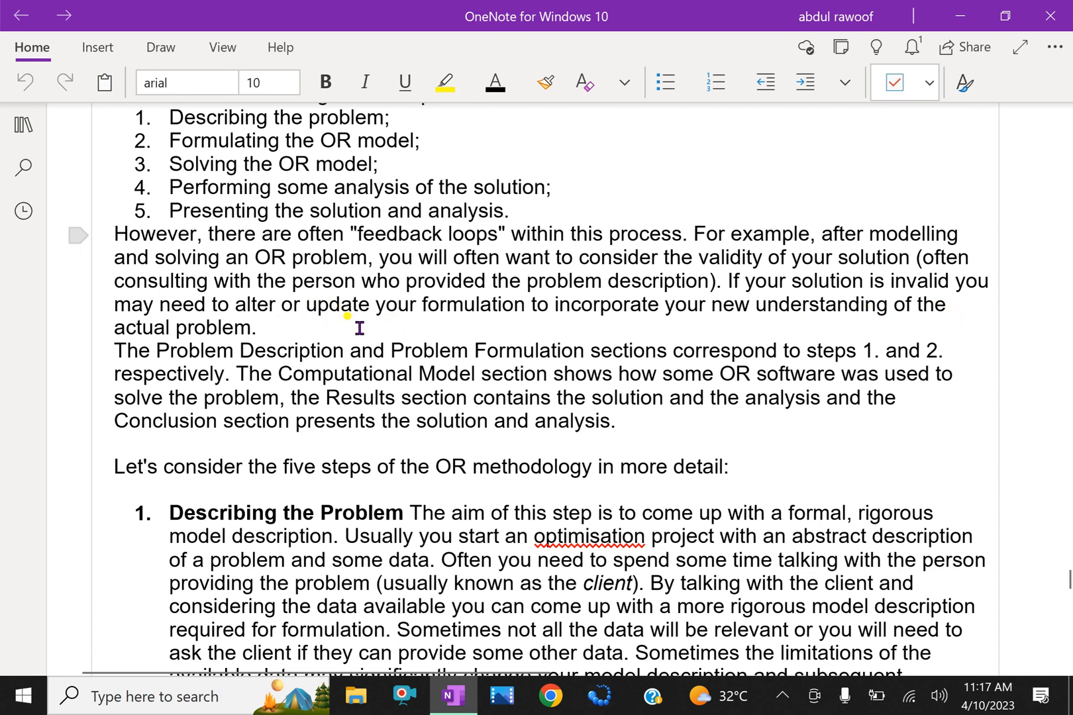
mouse_move(555, 318)
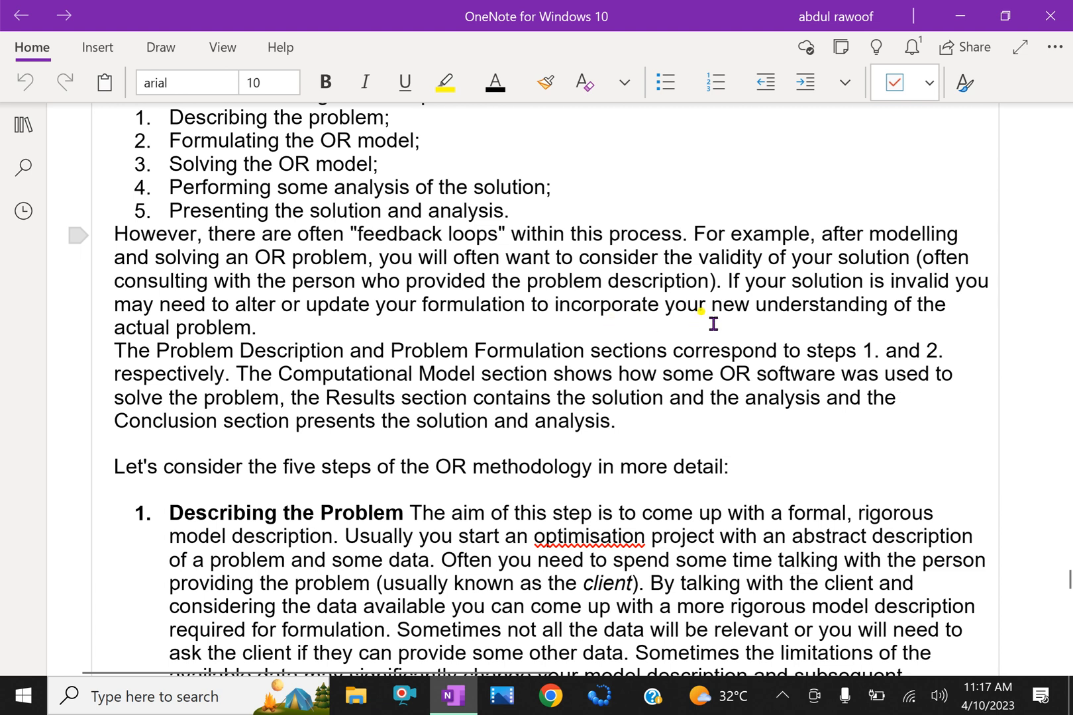
mouse_move(399, 337)
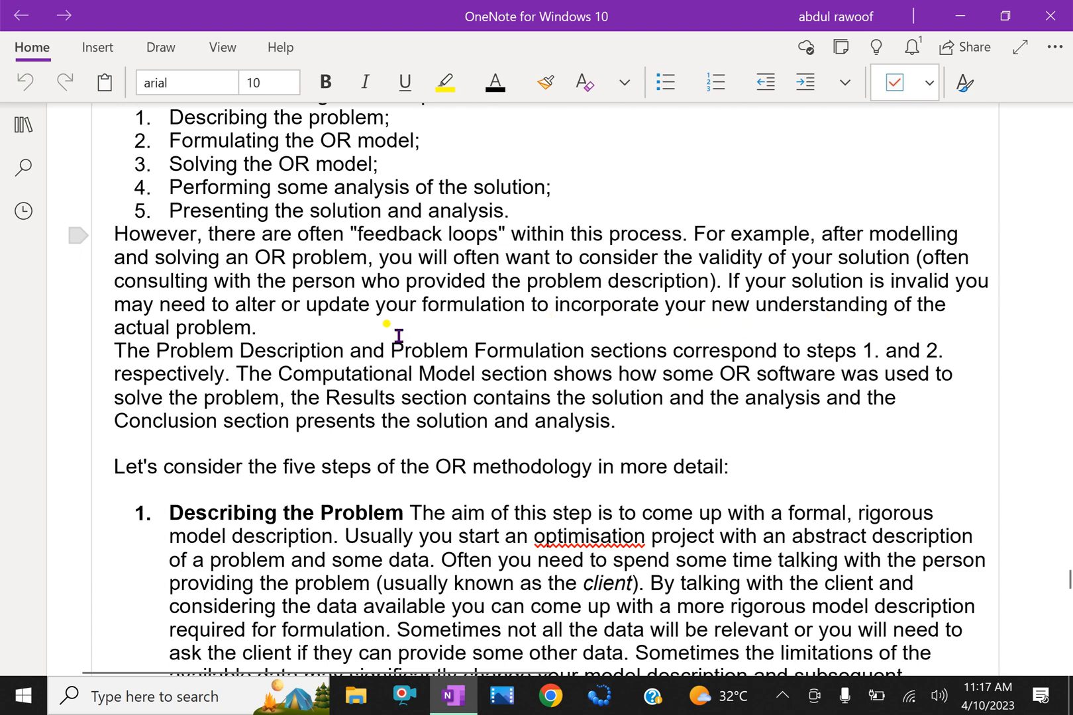
scroll(down, 3)
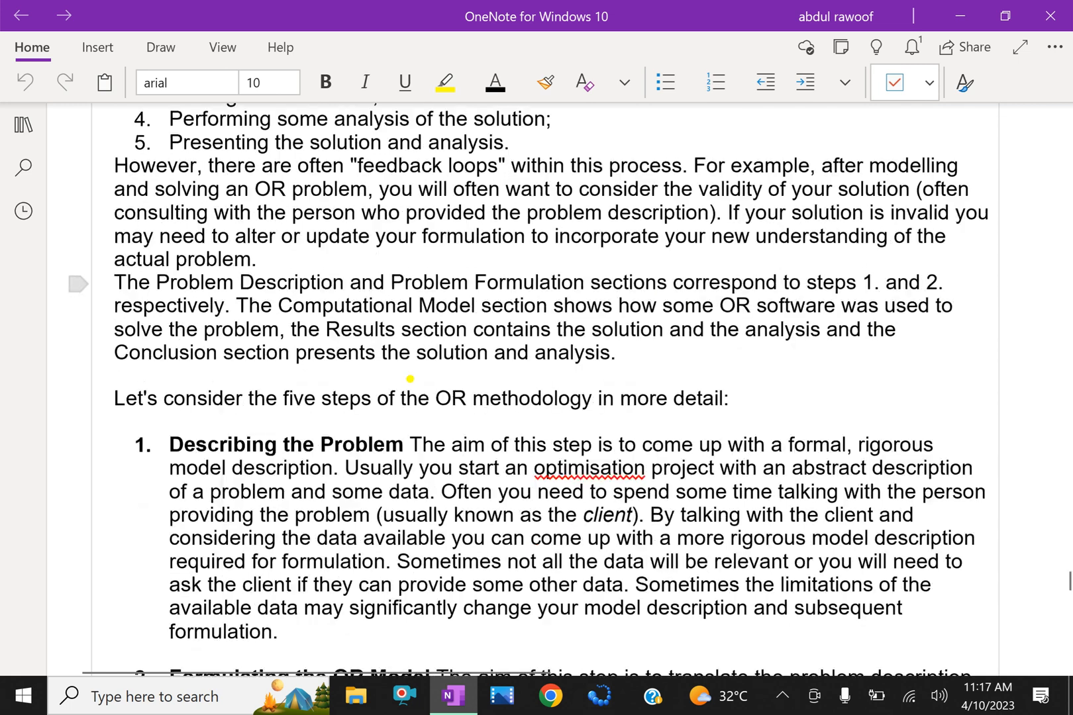
scroll(down, 3)
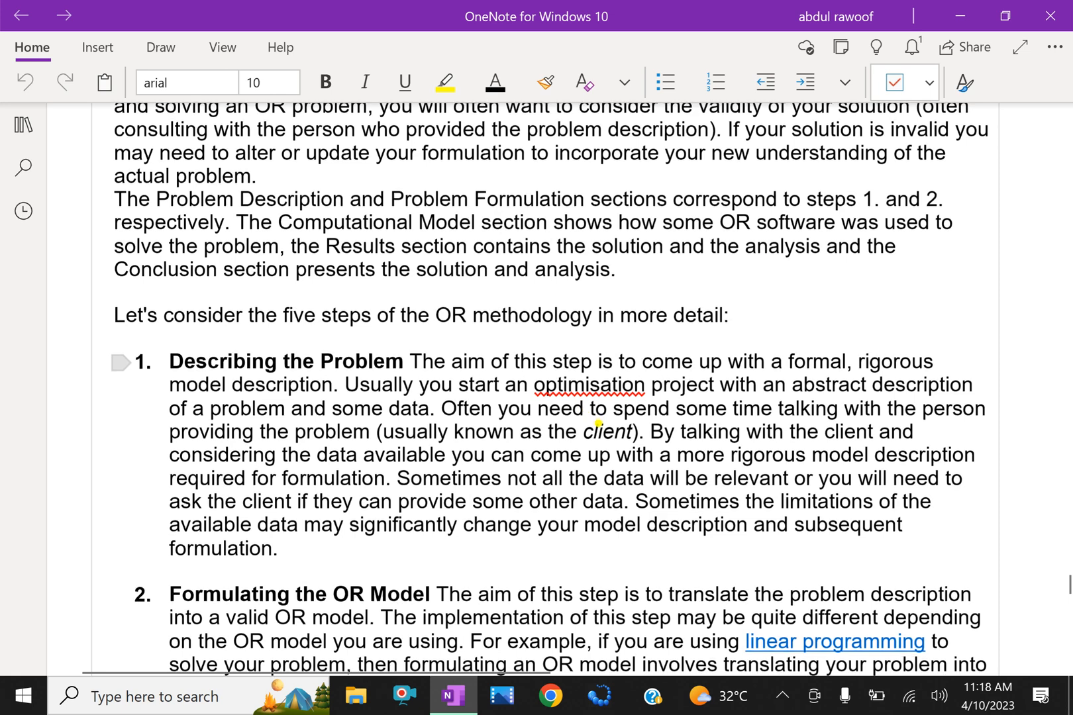
scroll(down, 3)
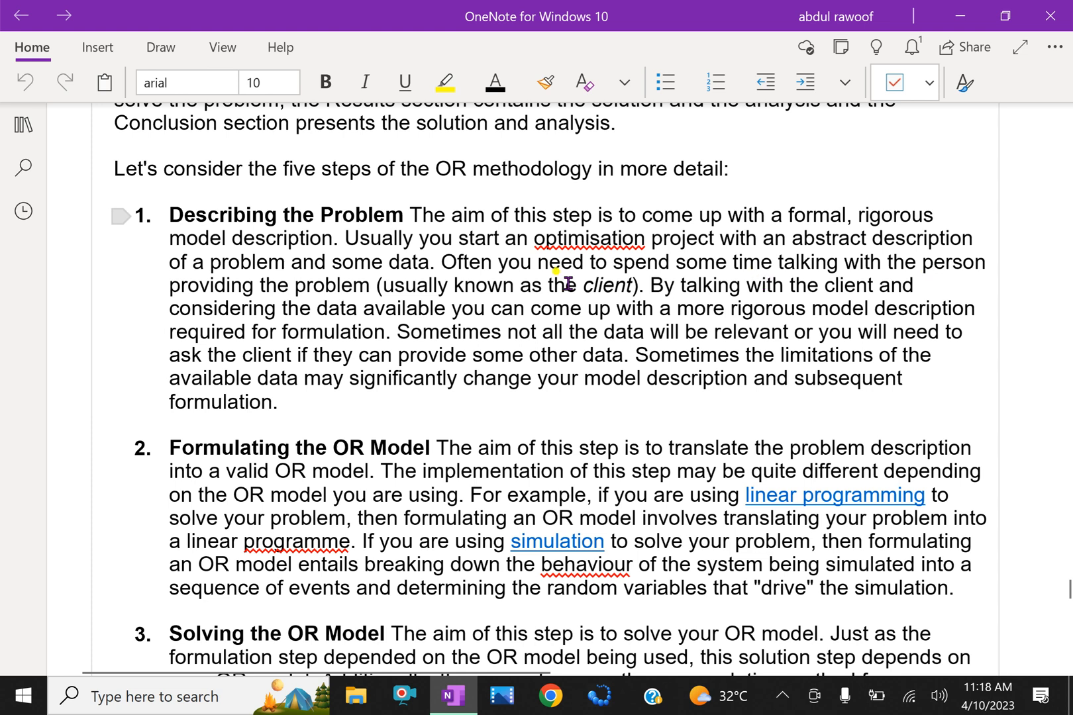
mouse_move(476, 286)
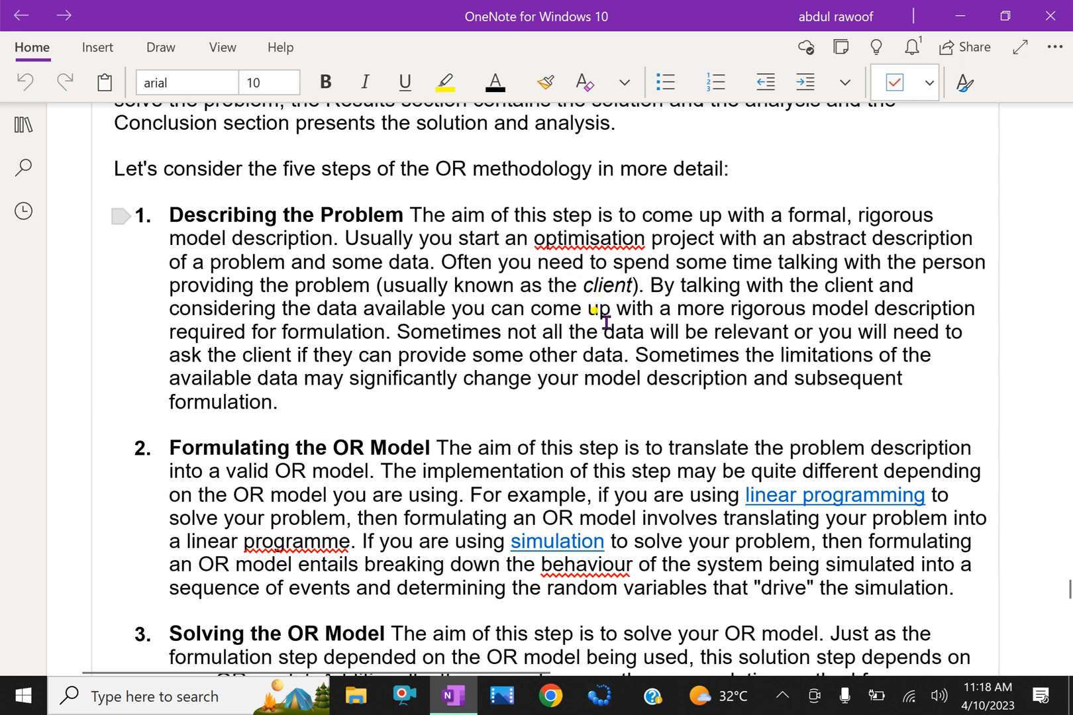
mouse_move(629, 314)
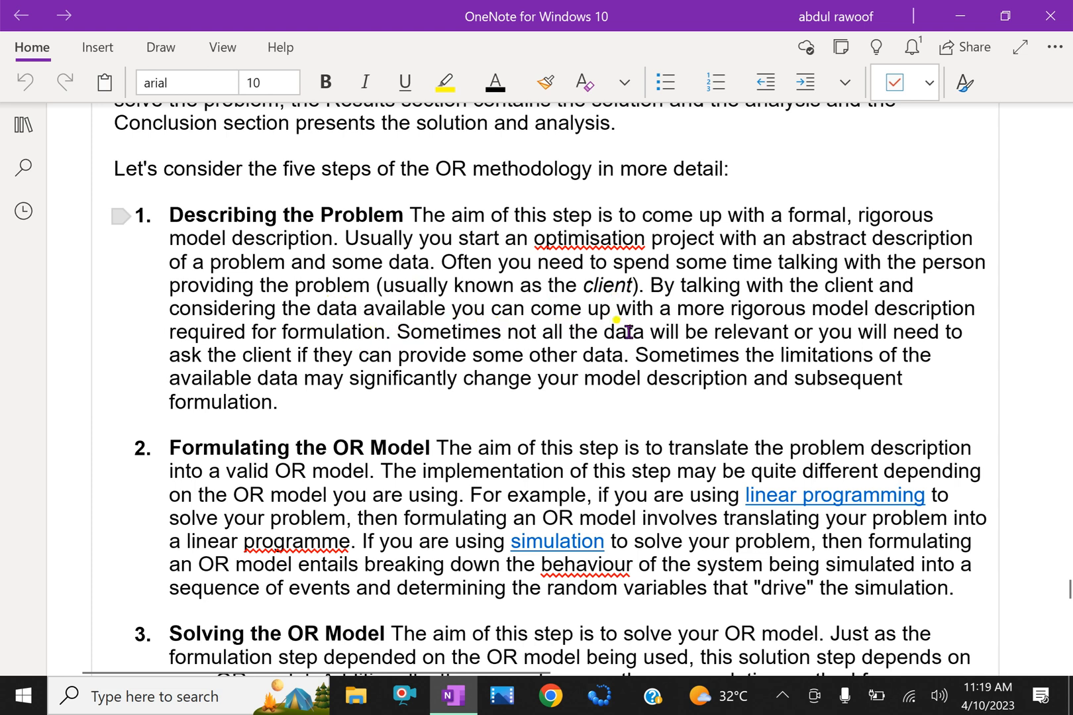
mouse_move(864, 333)
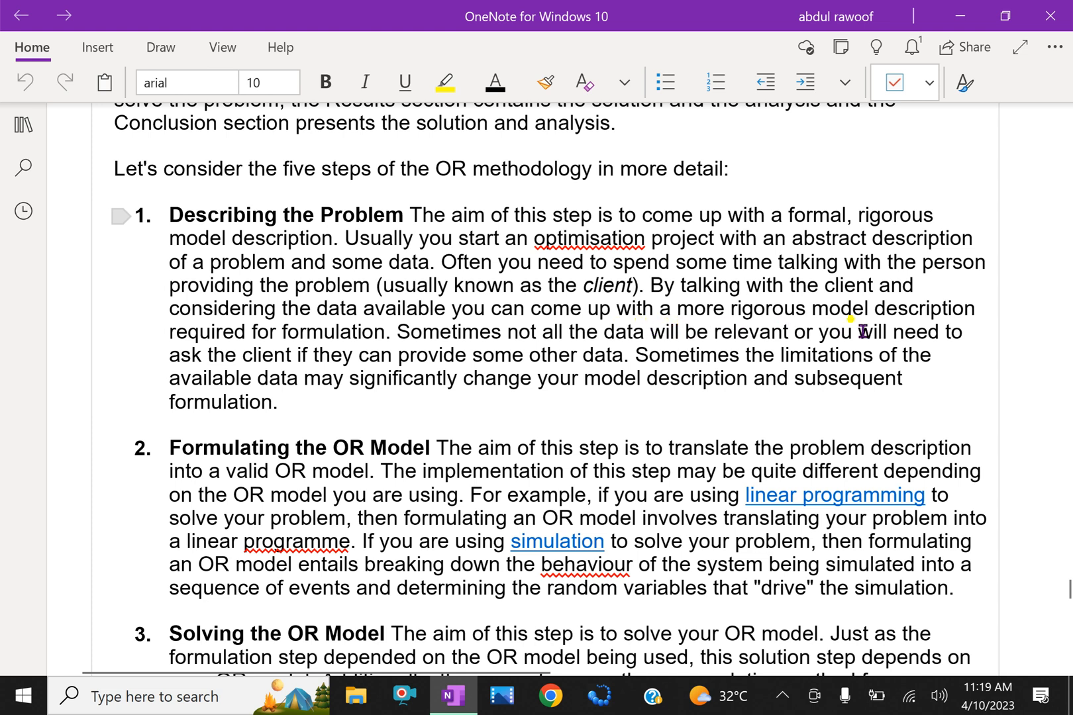
mouse_move(351, 381)
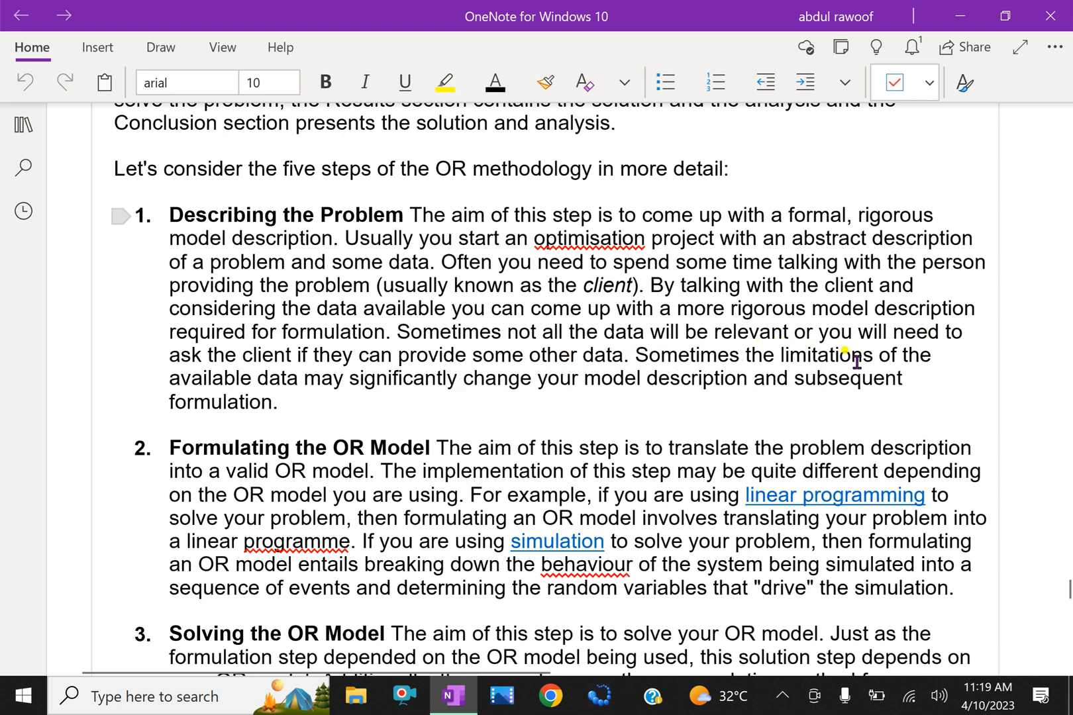
mouse_move(449, 407)
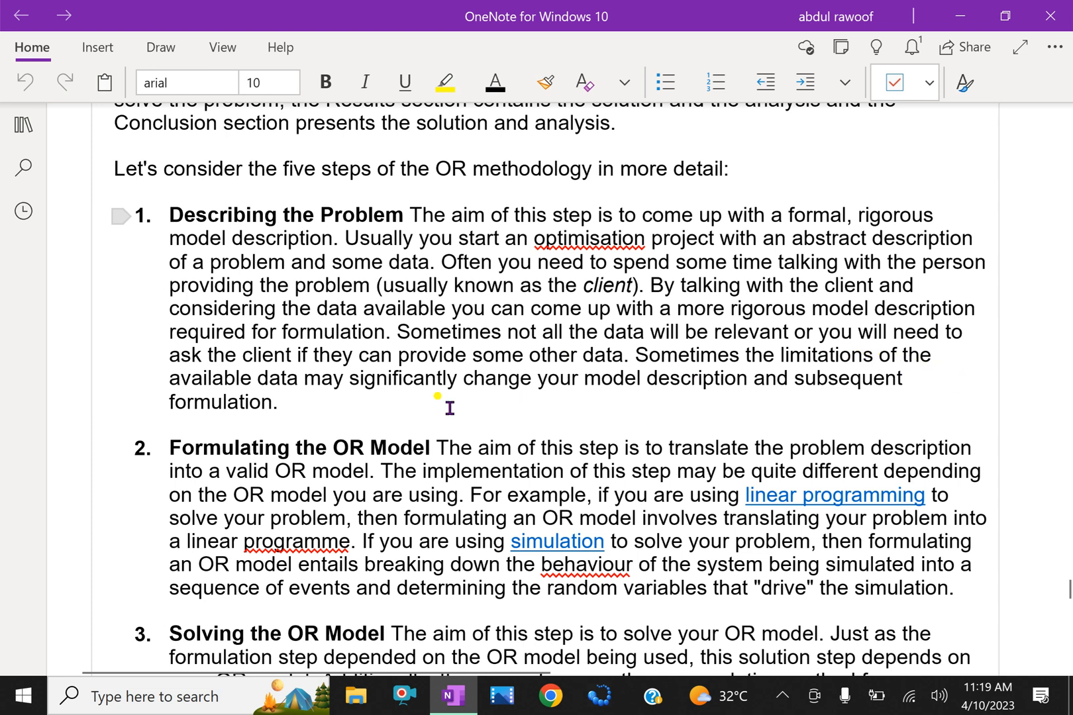
mouse_move(381, 391)
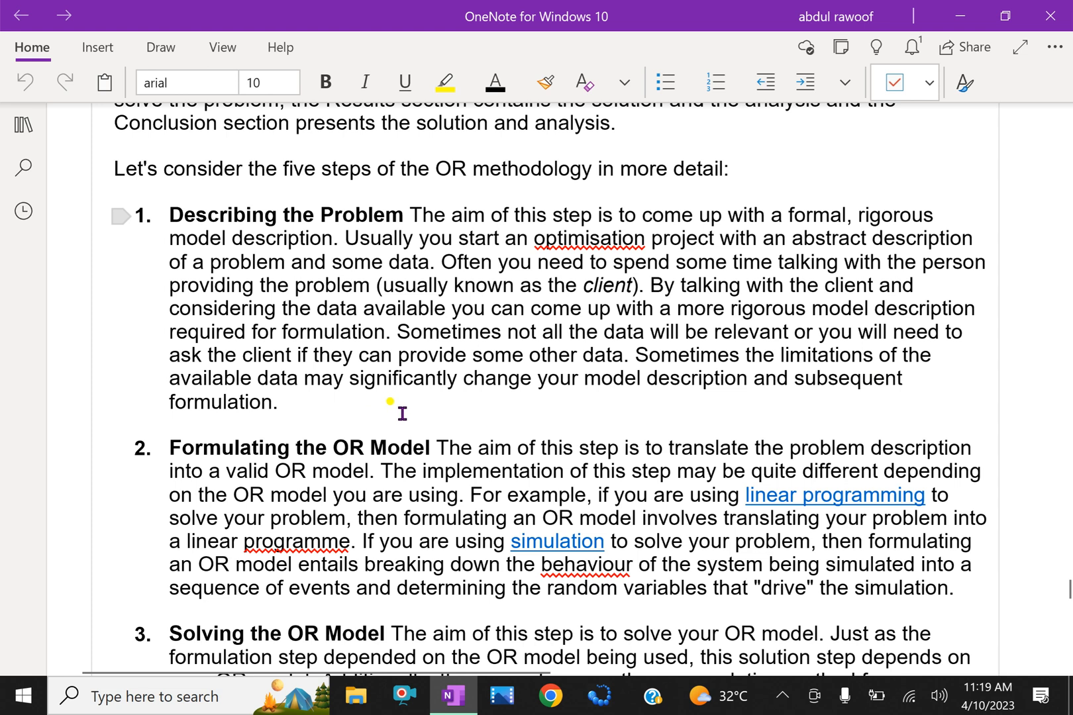
mouse_move(774, 409)
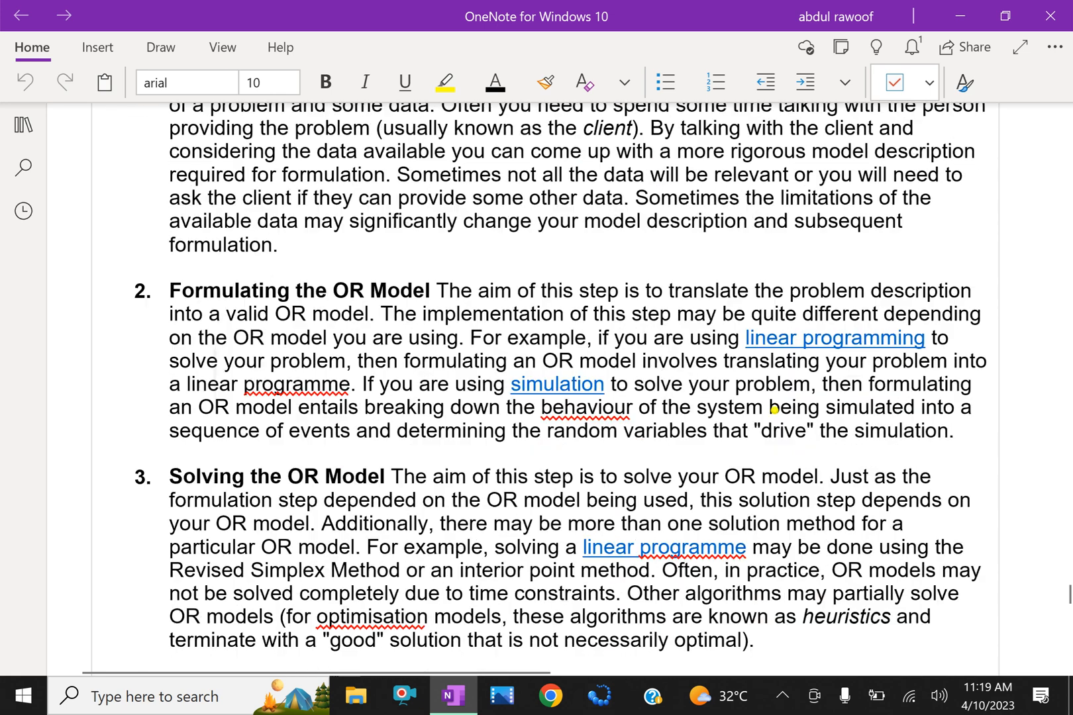
scroll(down, 3)
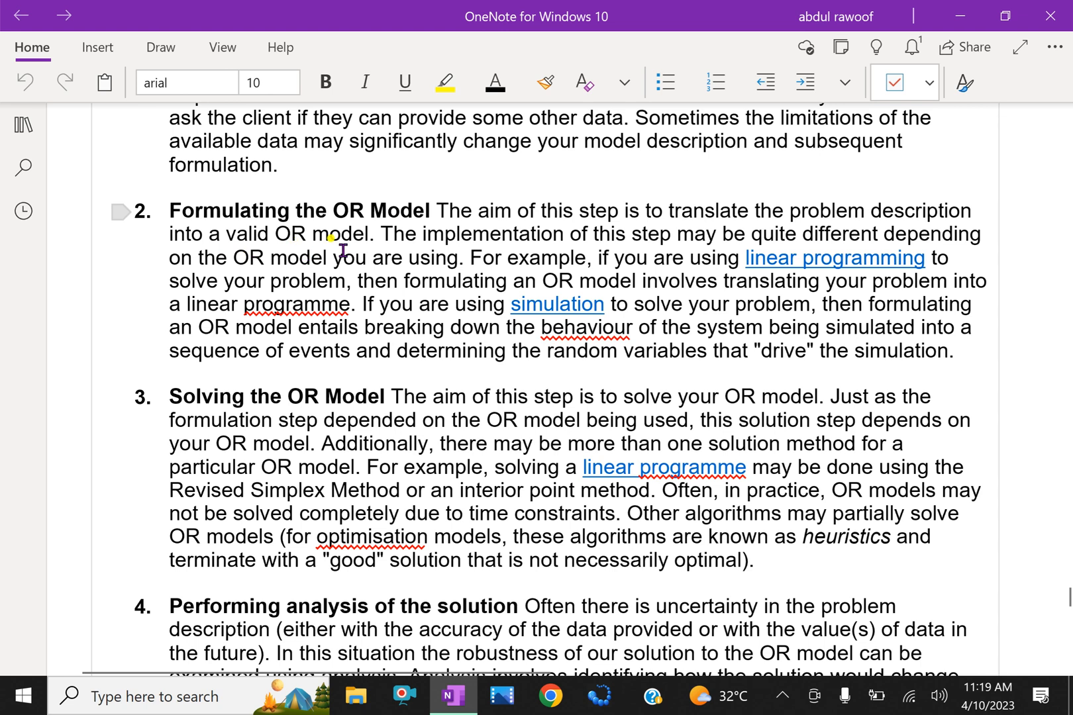
mouse_move(367, 249)
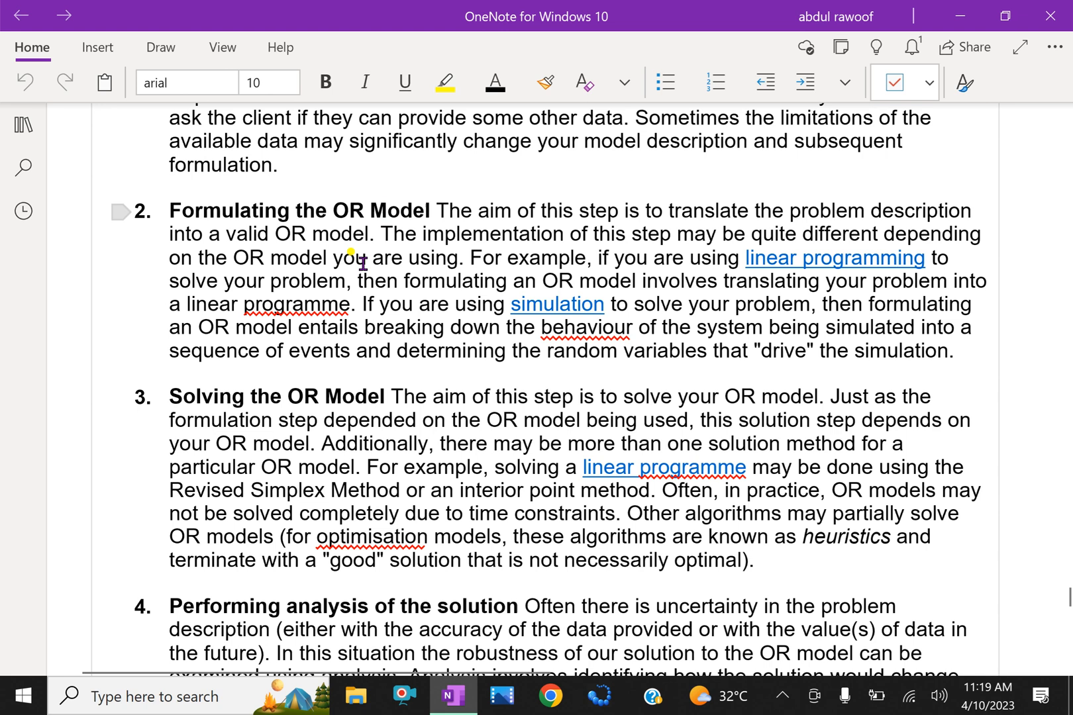
mouse_move(280, 258)
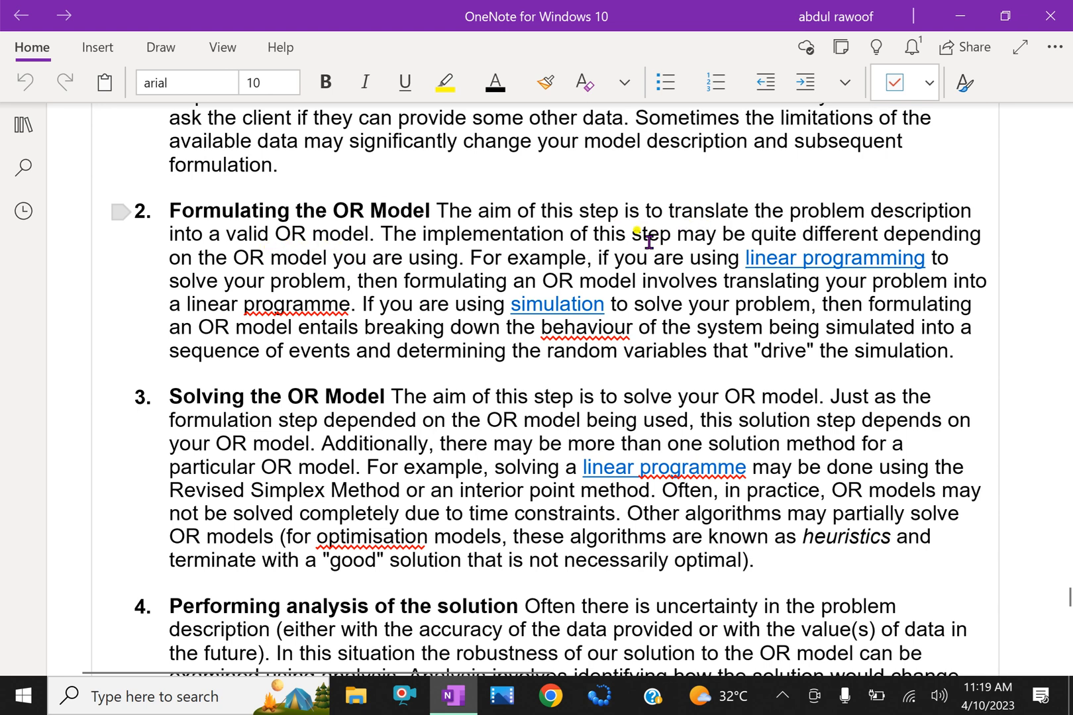
mouse_move(453, 261)
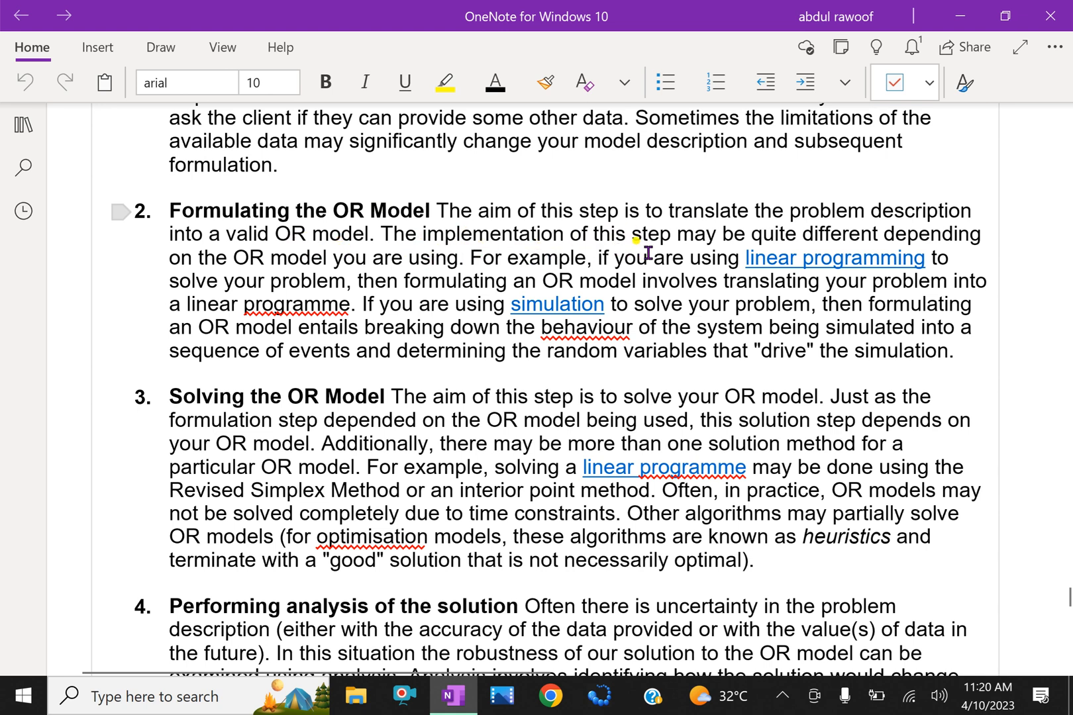
mouse_move(928, 249)
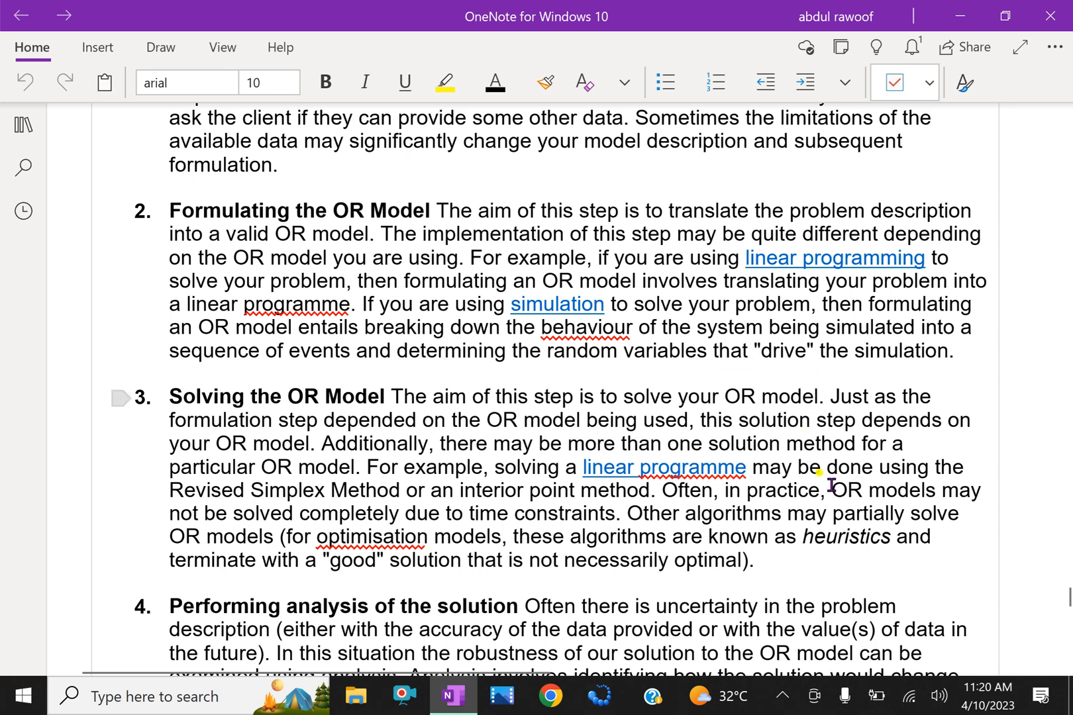
scroll(down, 3)
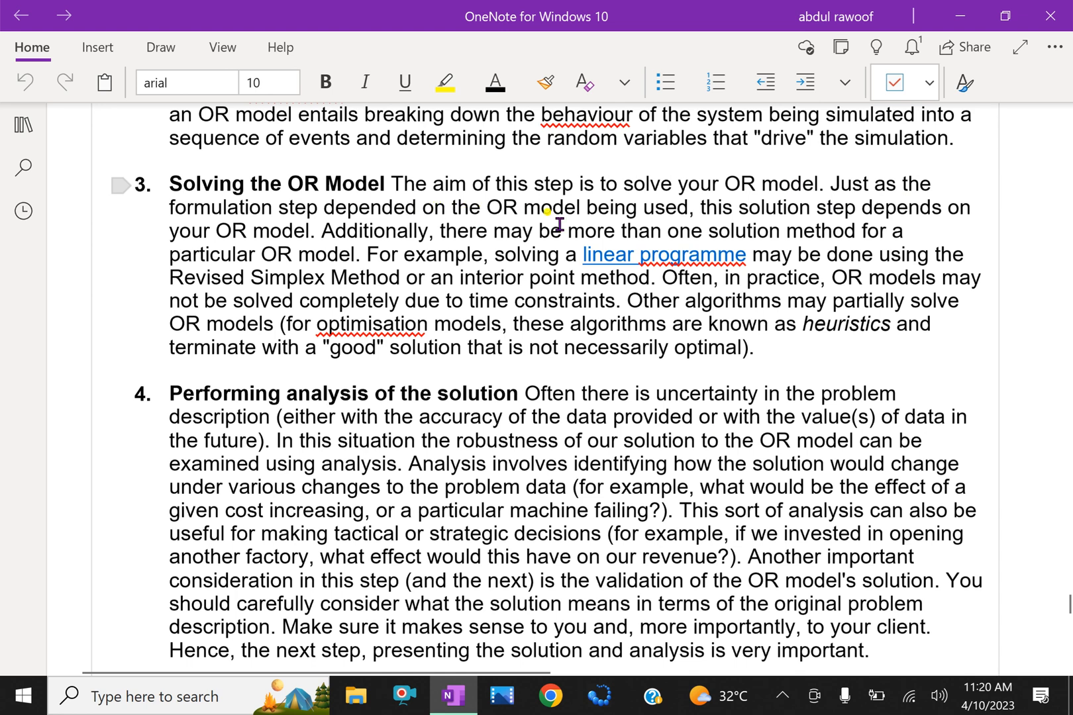
mouse_move(757, 224)
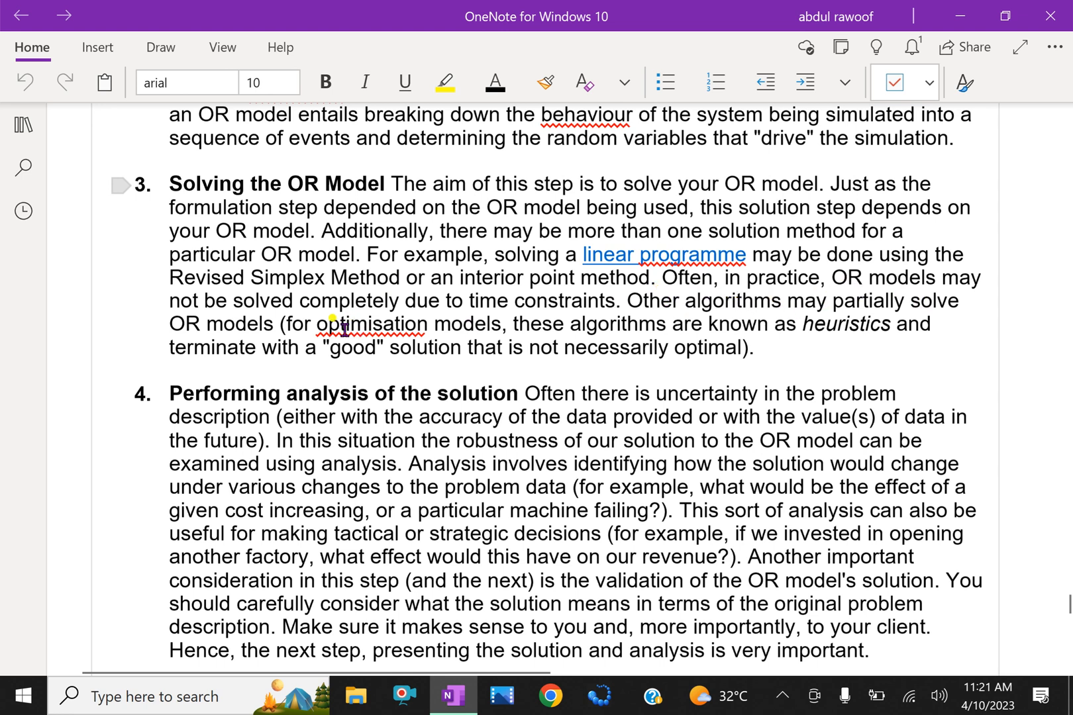
mouse_move(465, 325)
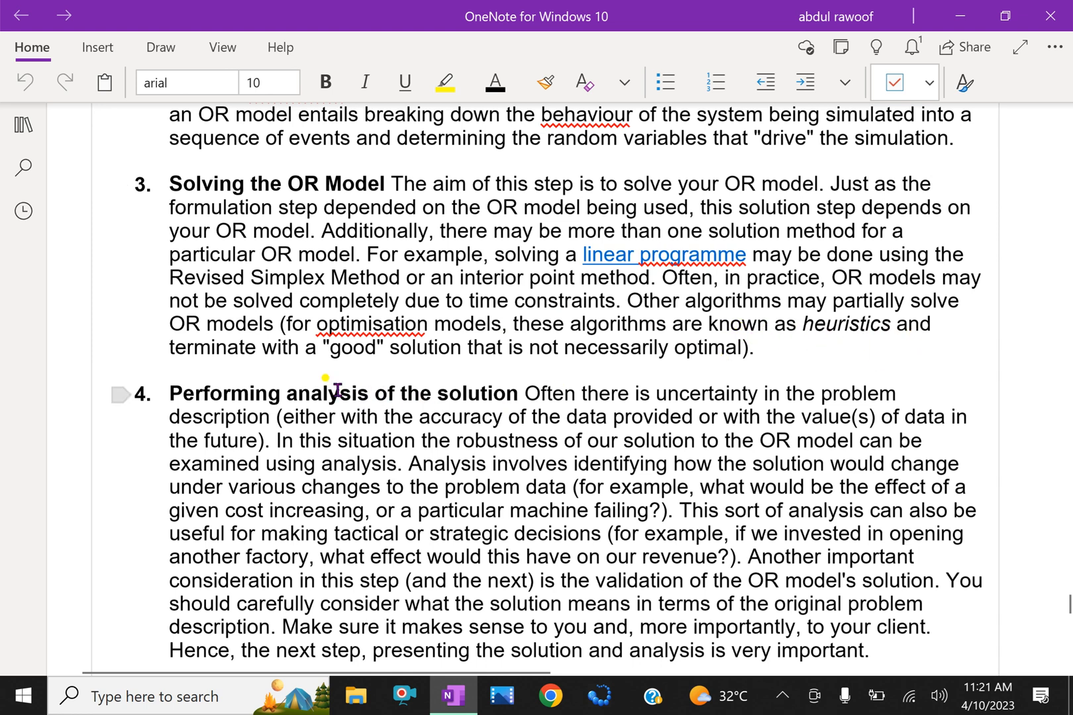
mouse_move(609, 366)
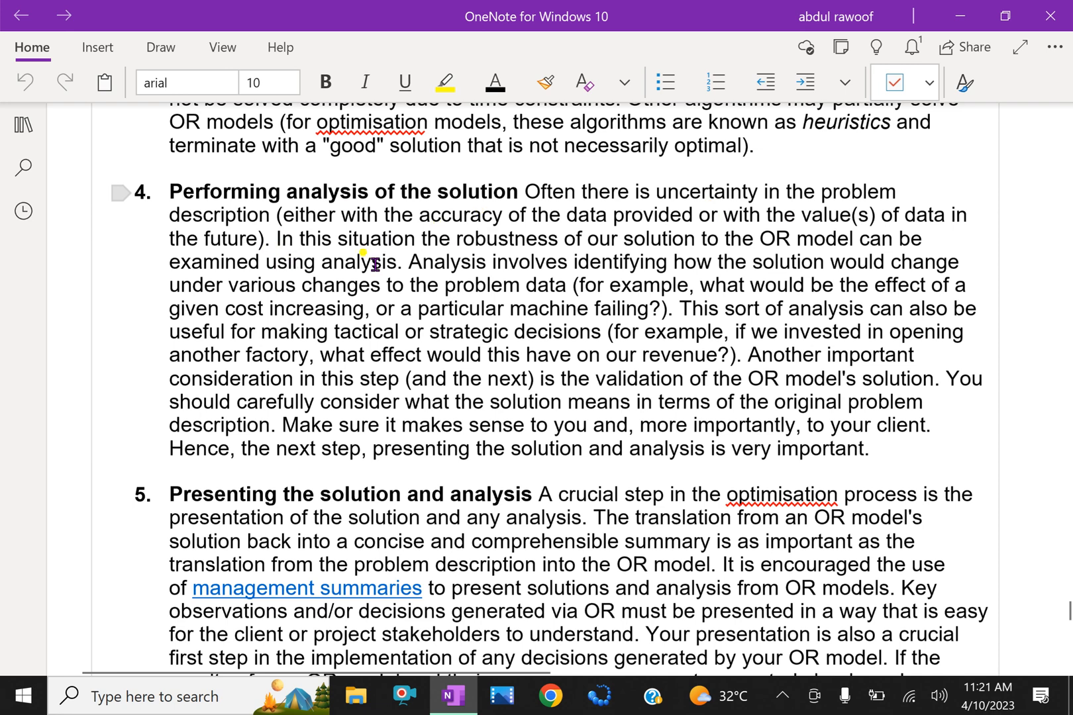
mouse_move(491, 250)
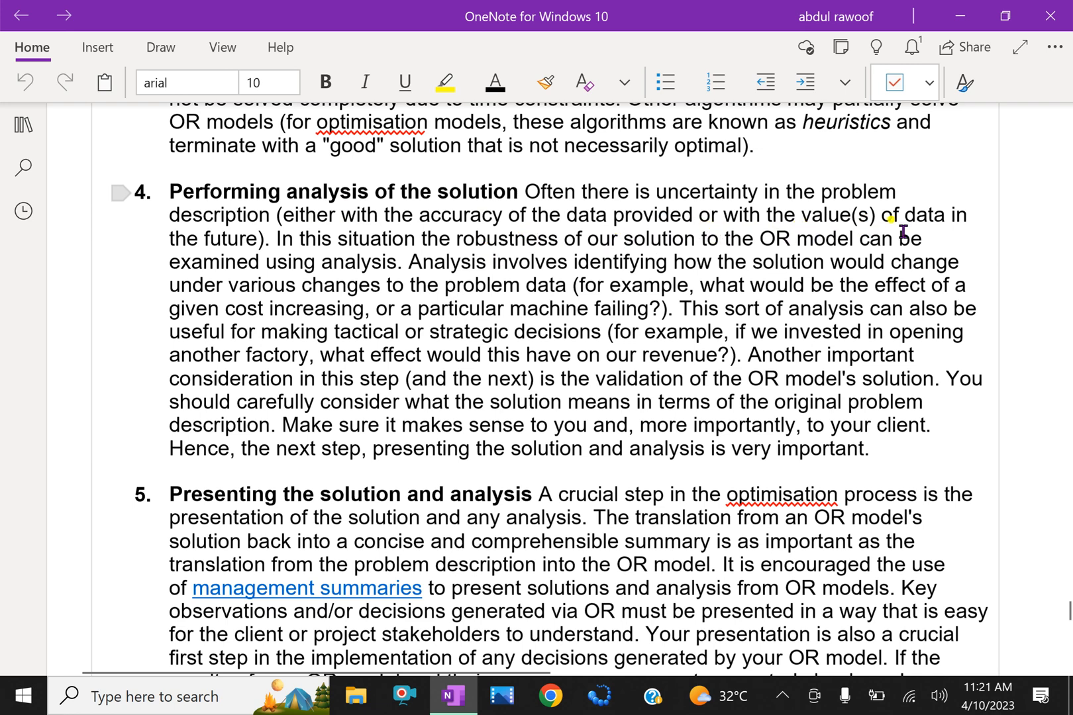
mouse_move(318, 283)
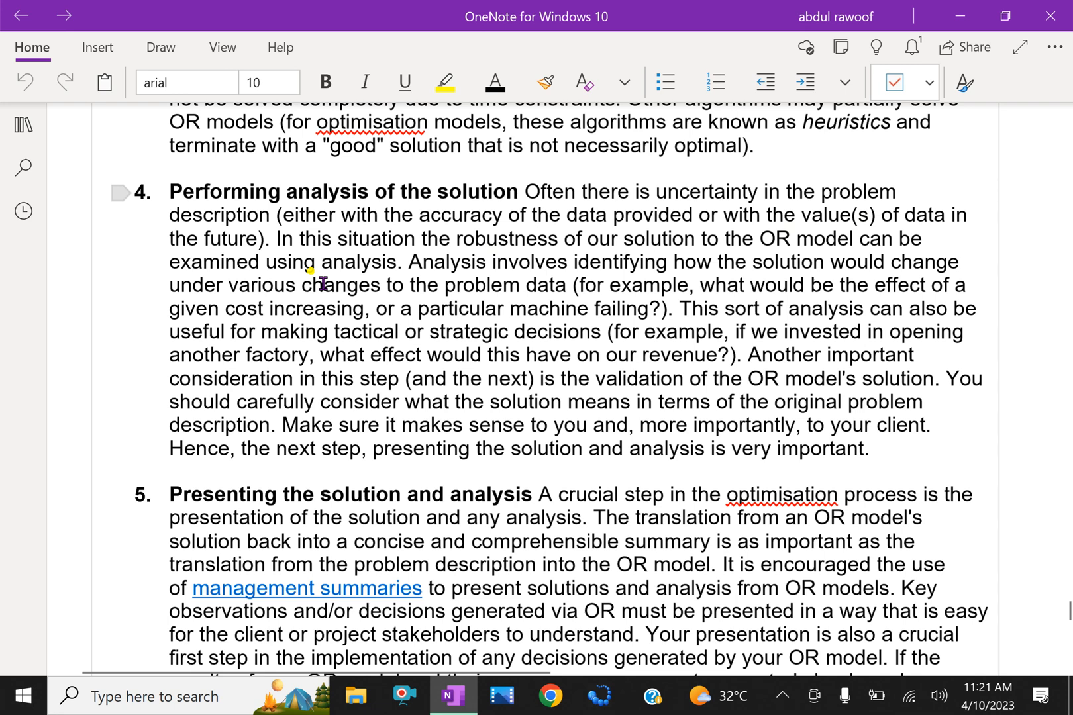
mouse_move(498, 252)
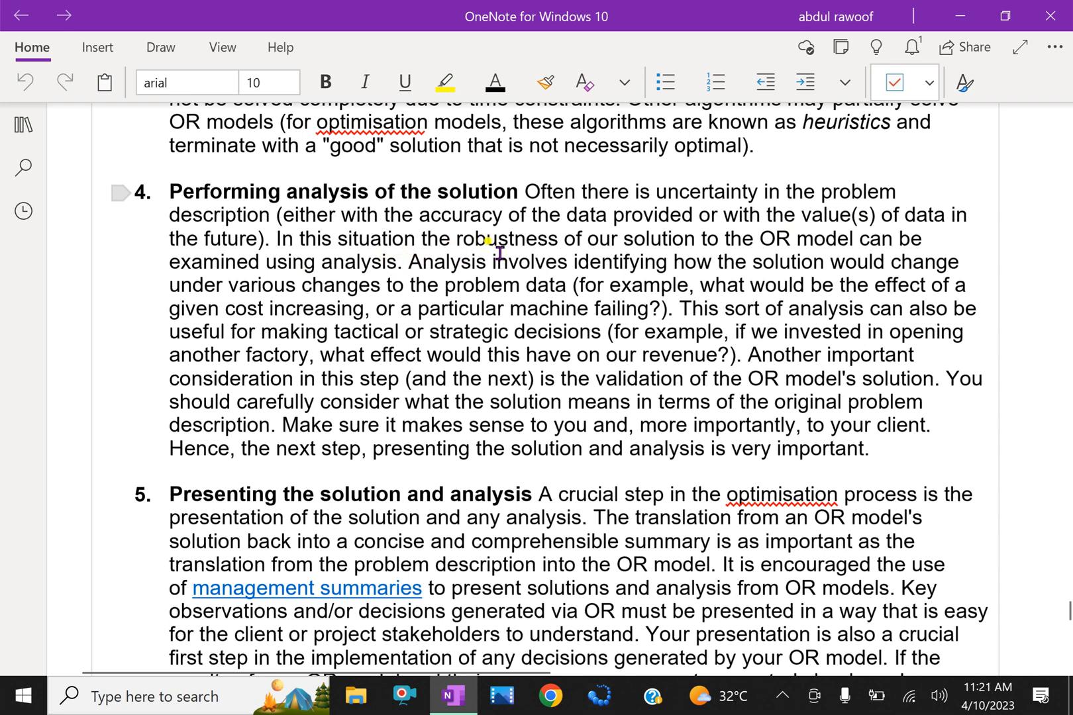
mouse_move(692, 263)
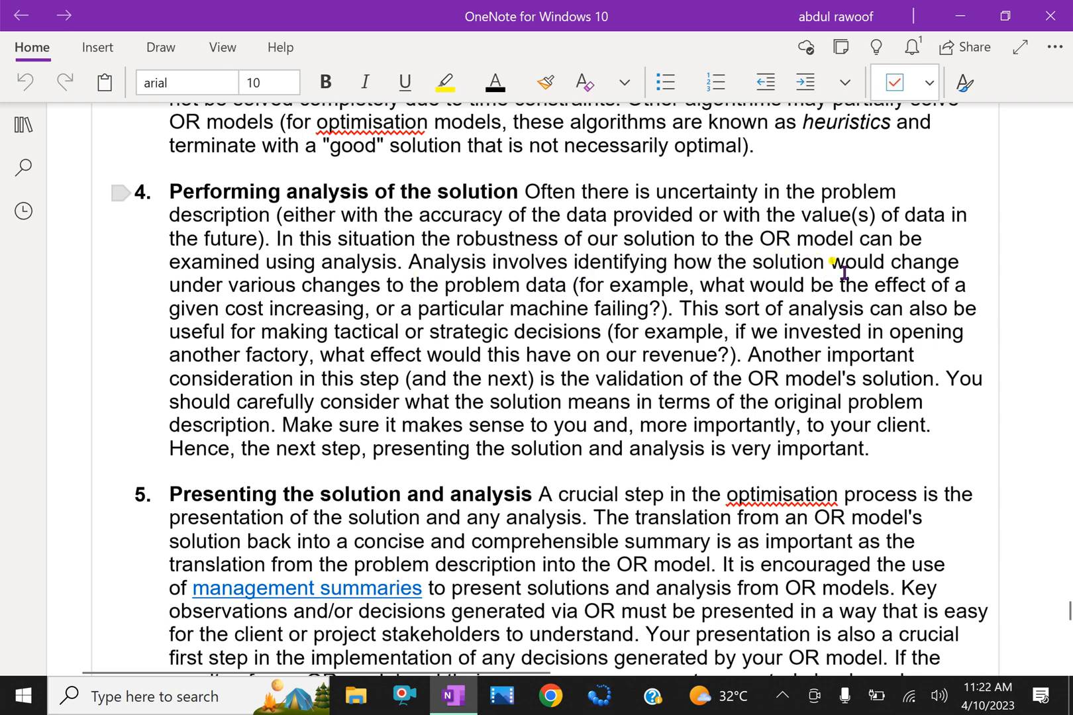
mouse_move(382, 304)
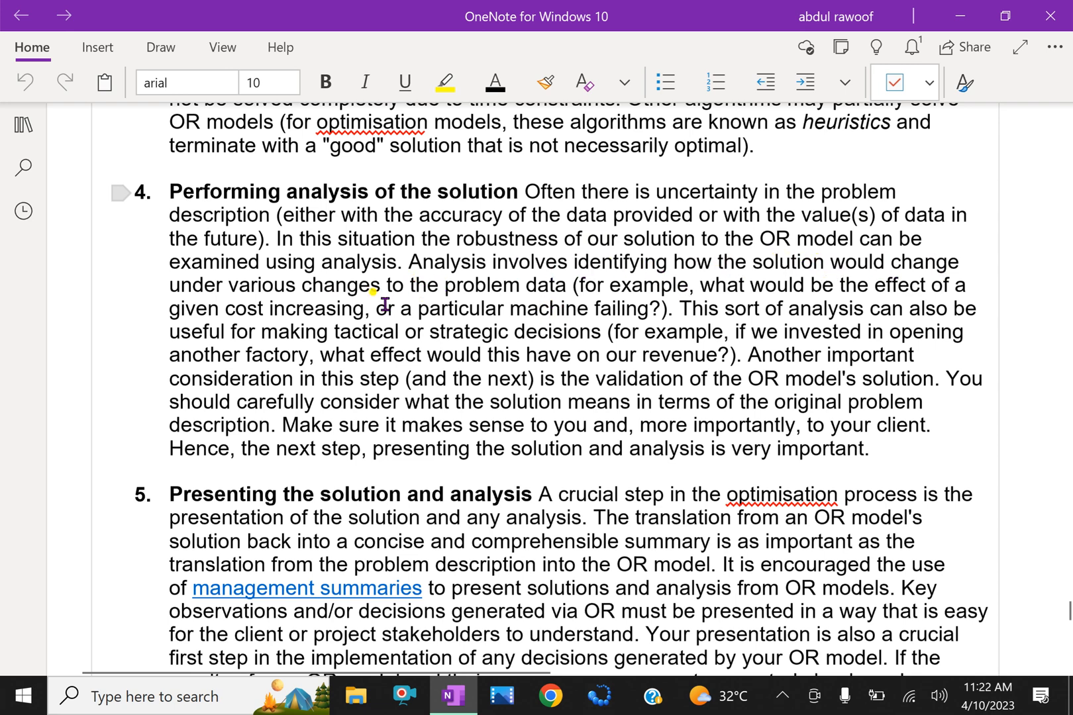
mouse_move(566, 297)
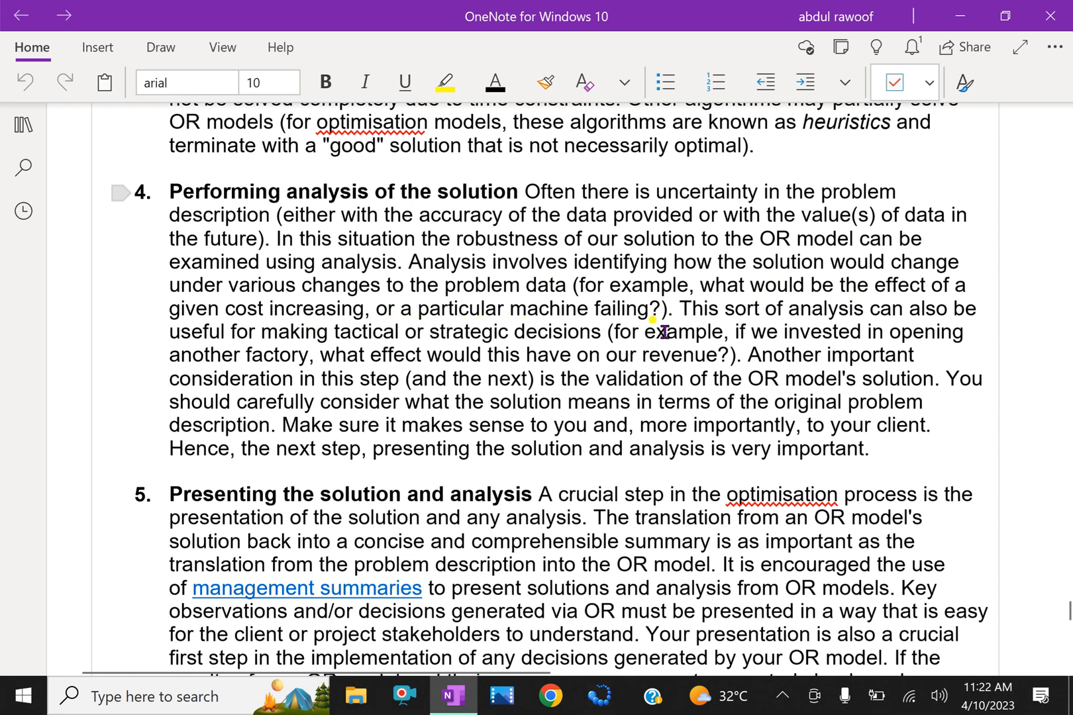
mouse_move(870, 333)
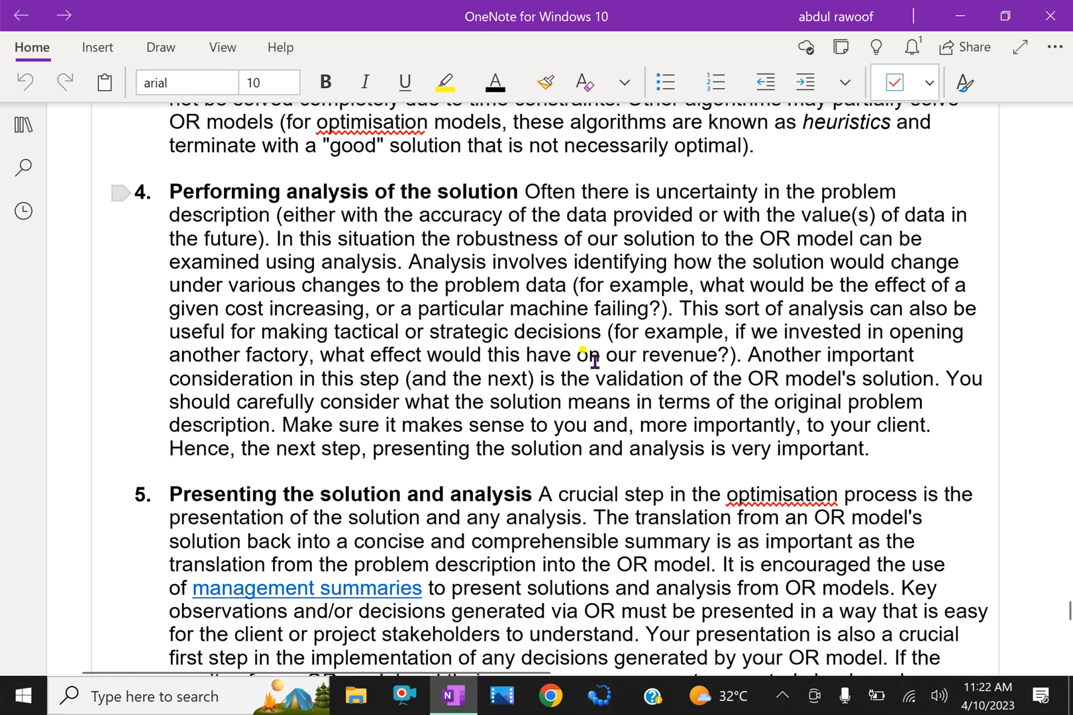
mouse_move(700, 361)
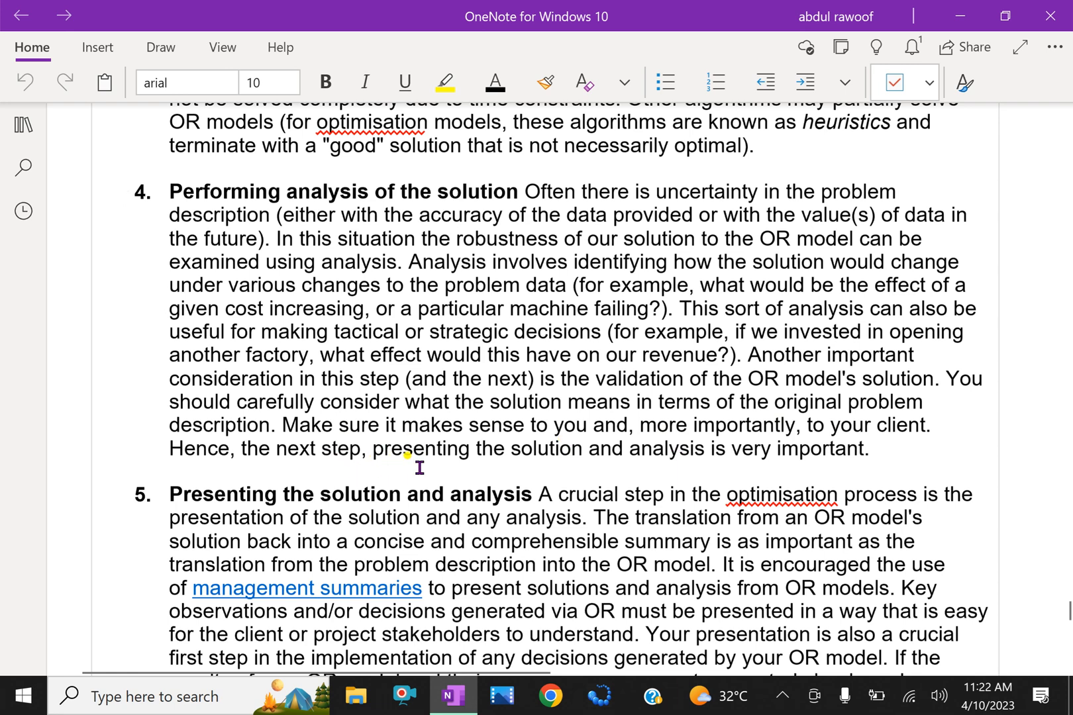
mouse_move(764, 479)
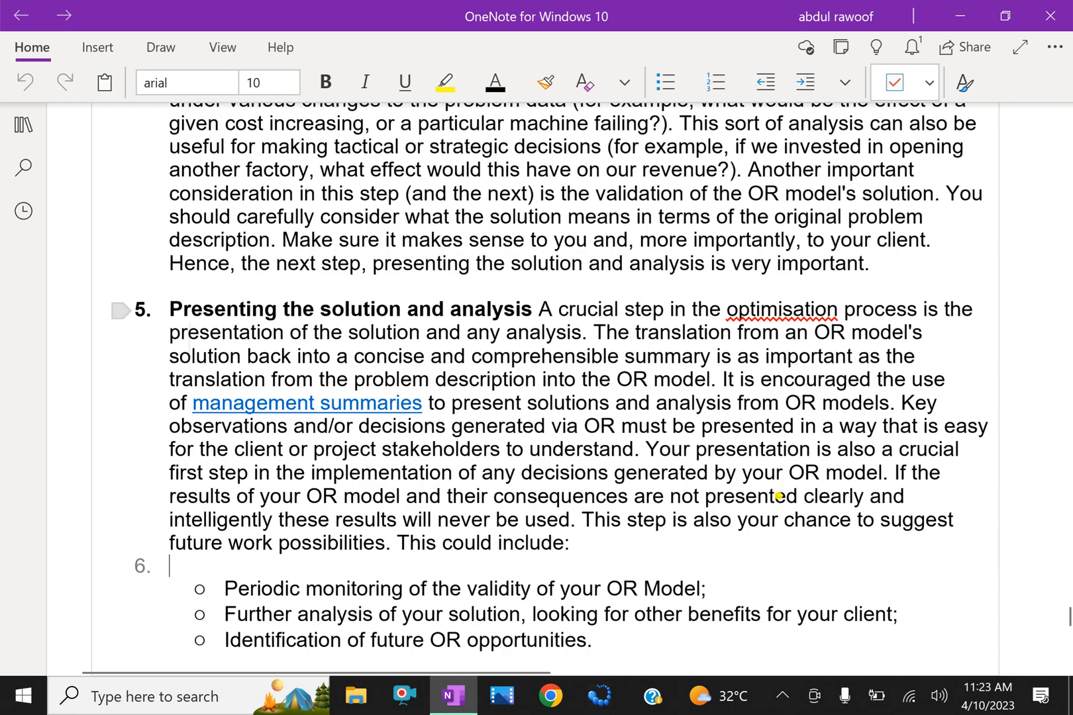
scroll(down, 3)
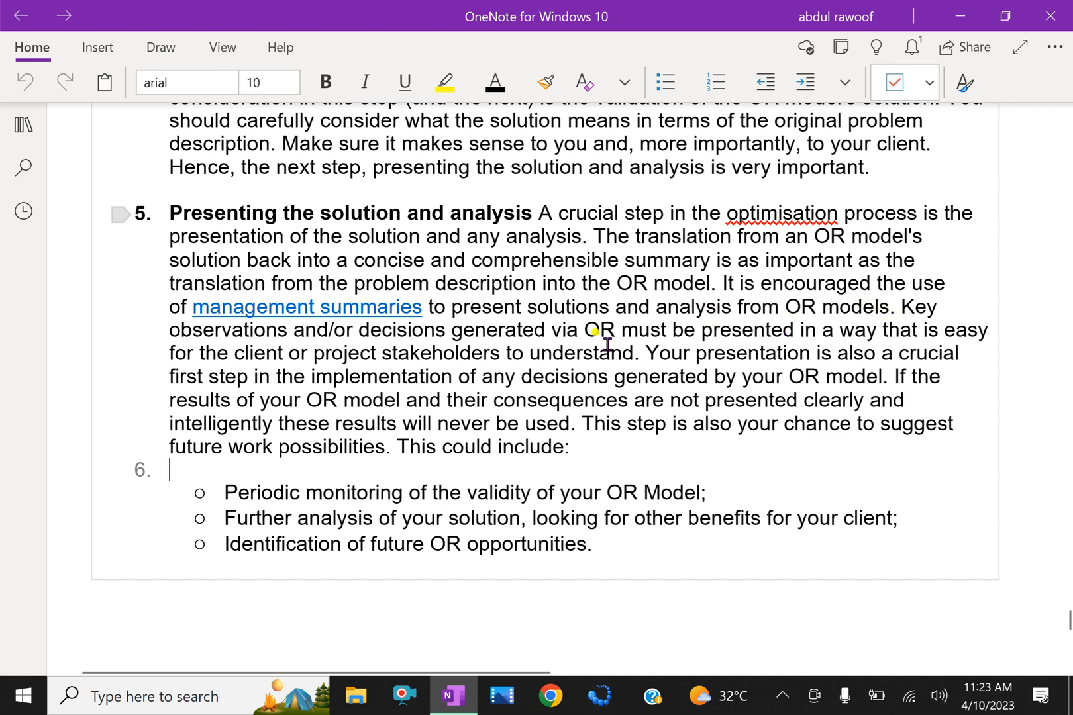
mouse_move(362, 356)
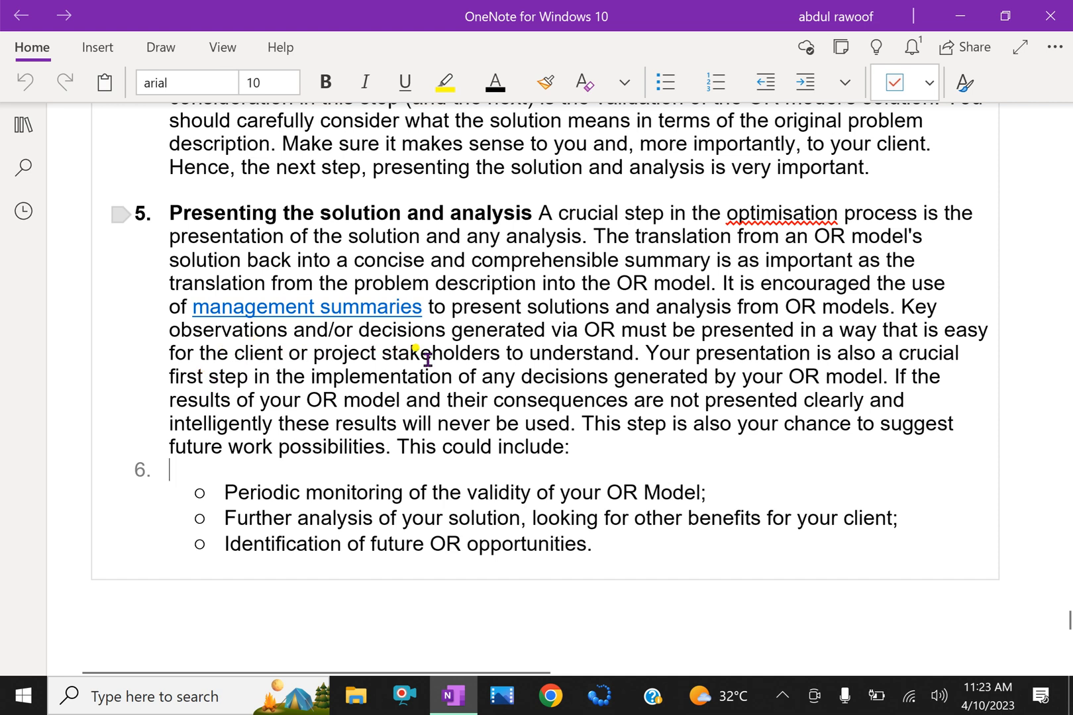
mouse_move(525, 364)
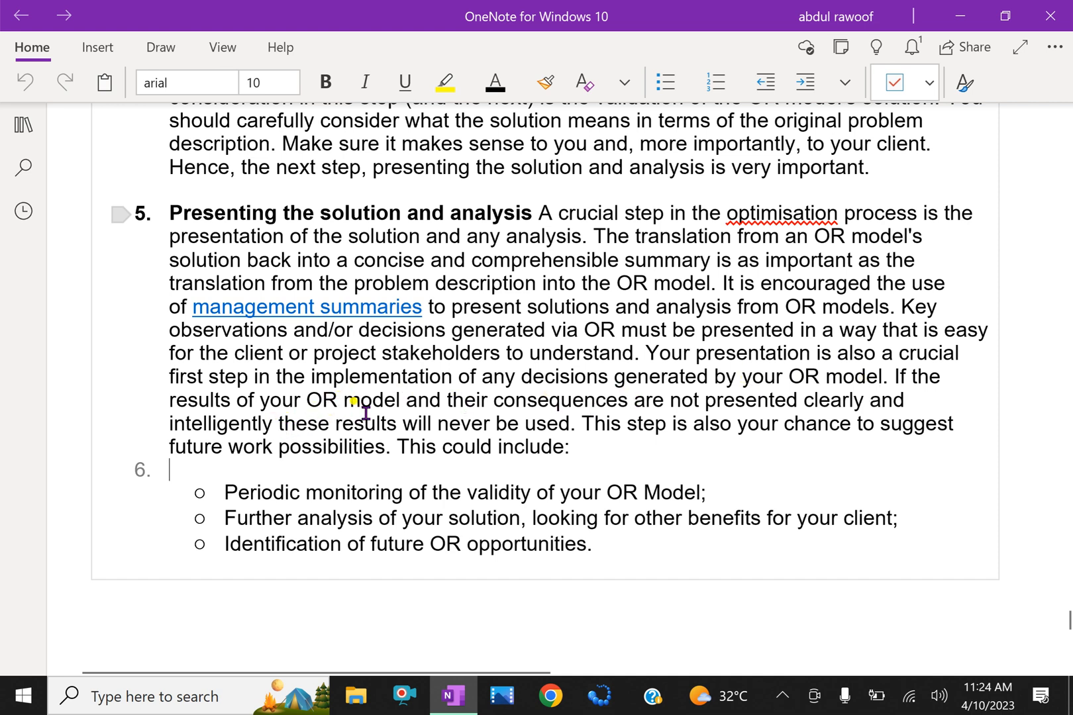
mouse_move(485, 415)
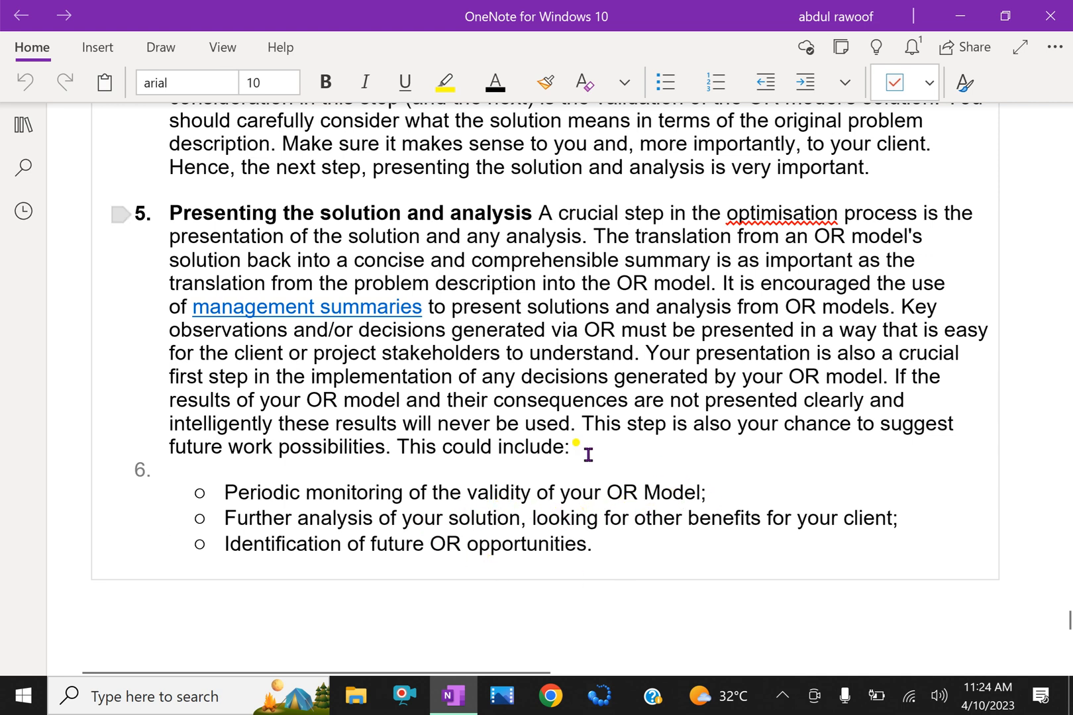
mouse_move(591, 431)
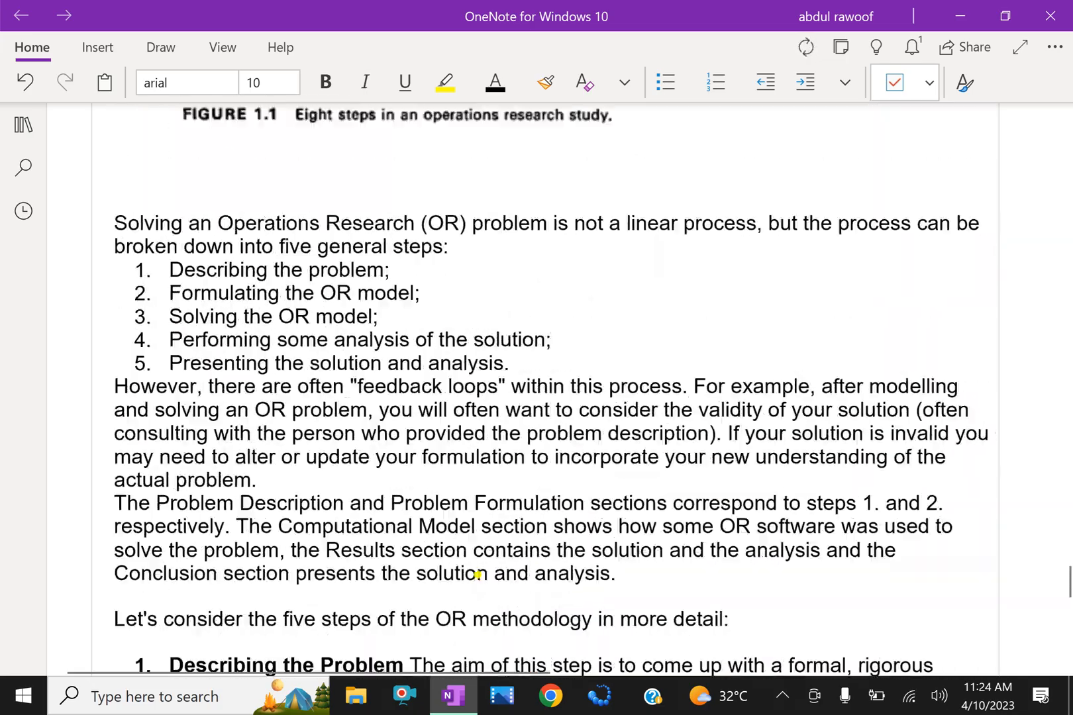
scroll(down, 3)
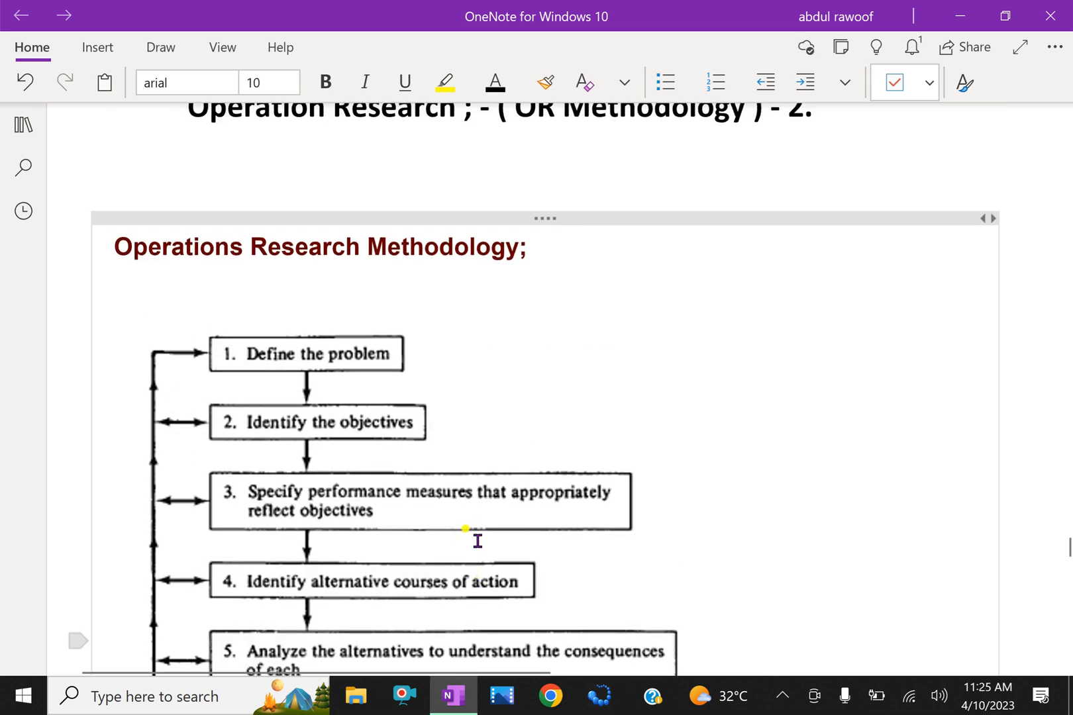
scroll(down, 3)
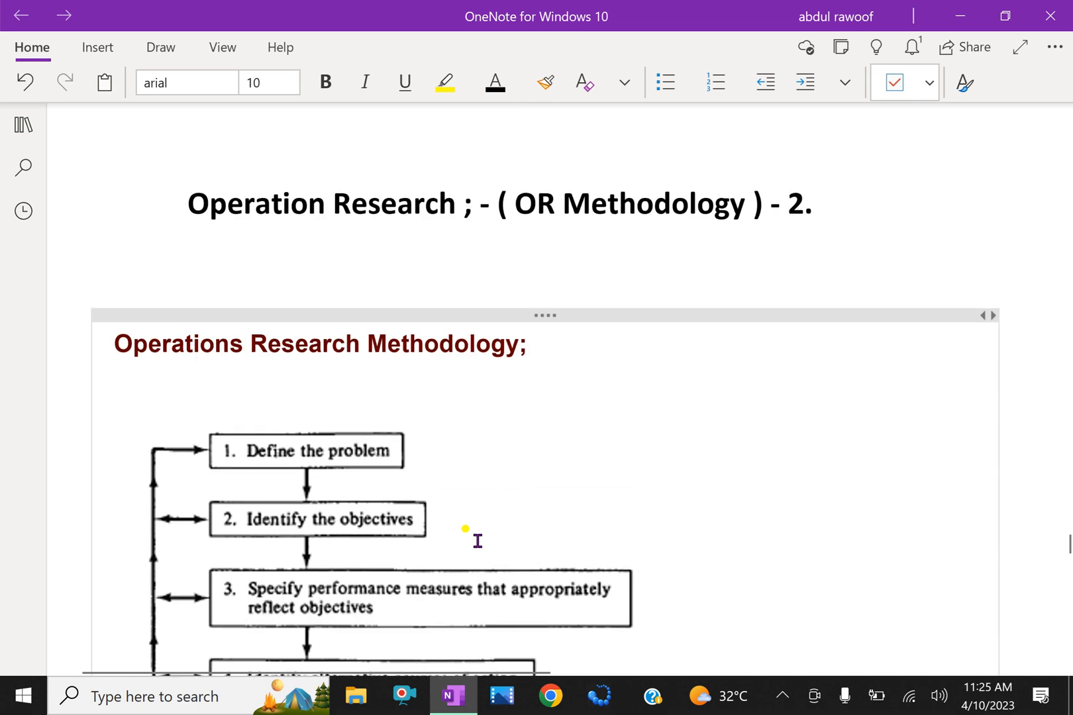